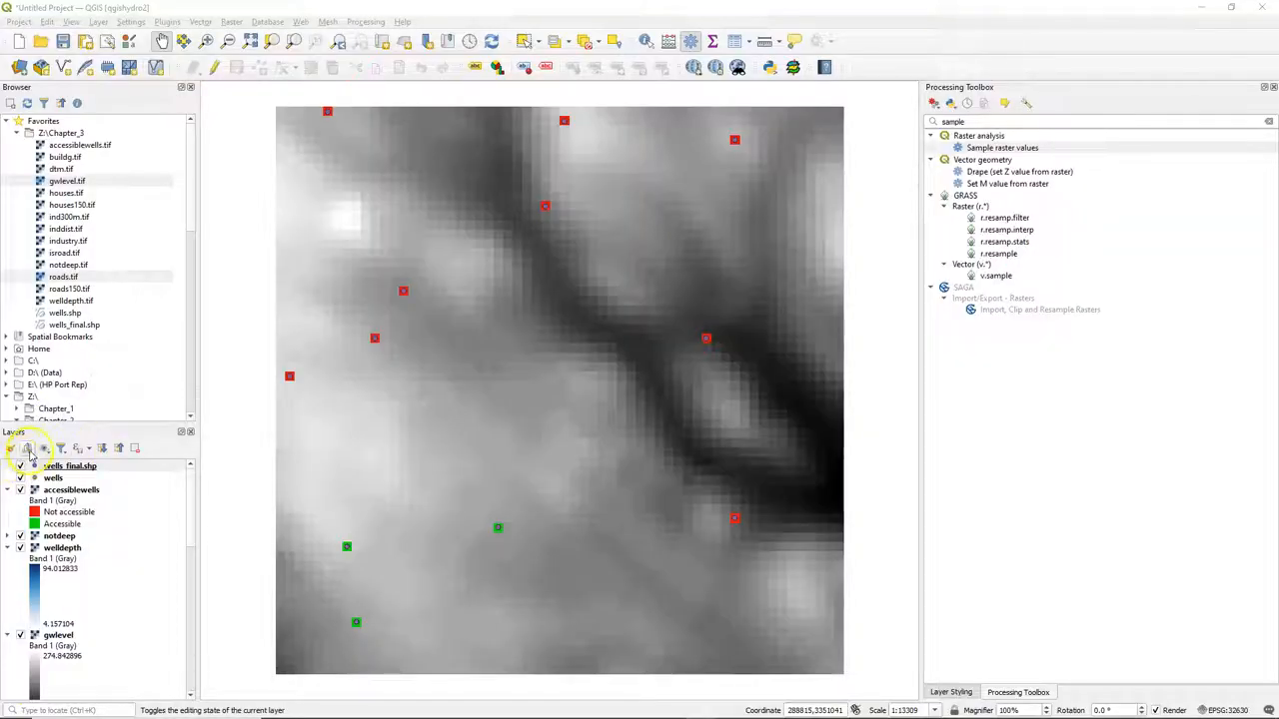
- Hide all layers via Manage Map Themes, then re-enable only wells_final.shp and dtm
{"action": "left_click", "coordinate": [43, 448]}
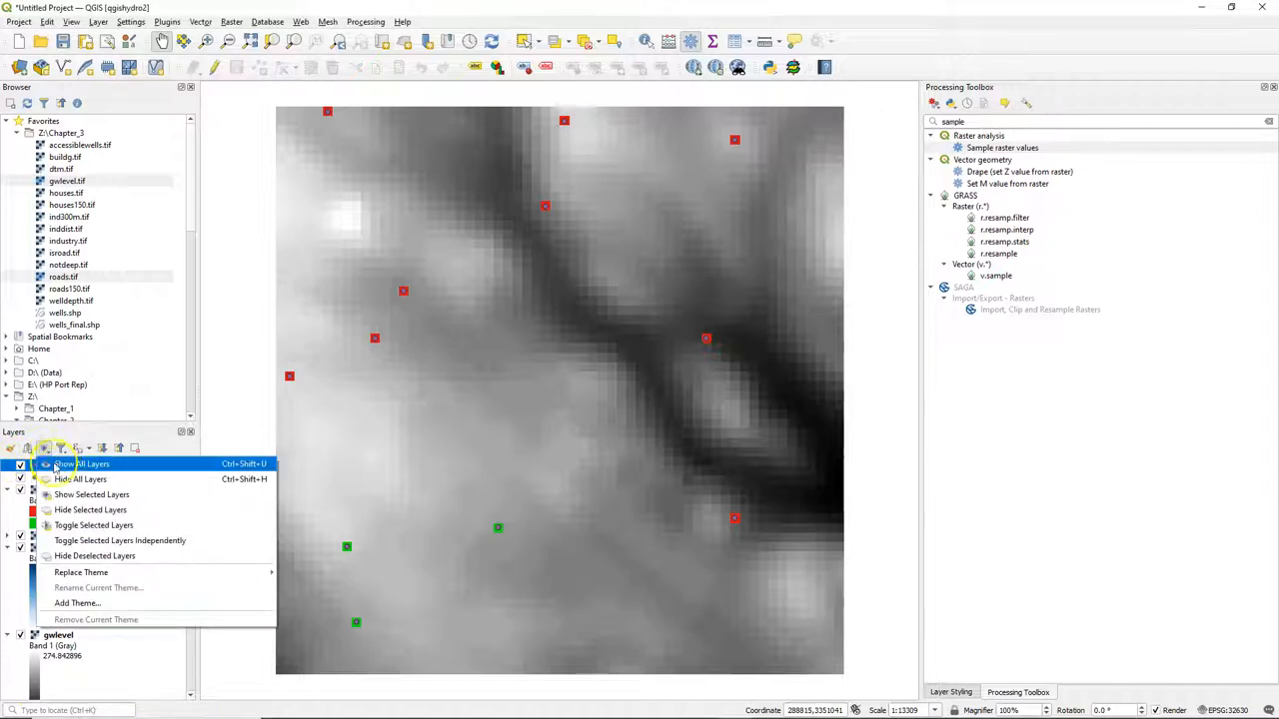
{"action": "left_click", "coordinate": [80, 479]}
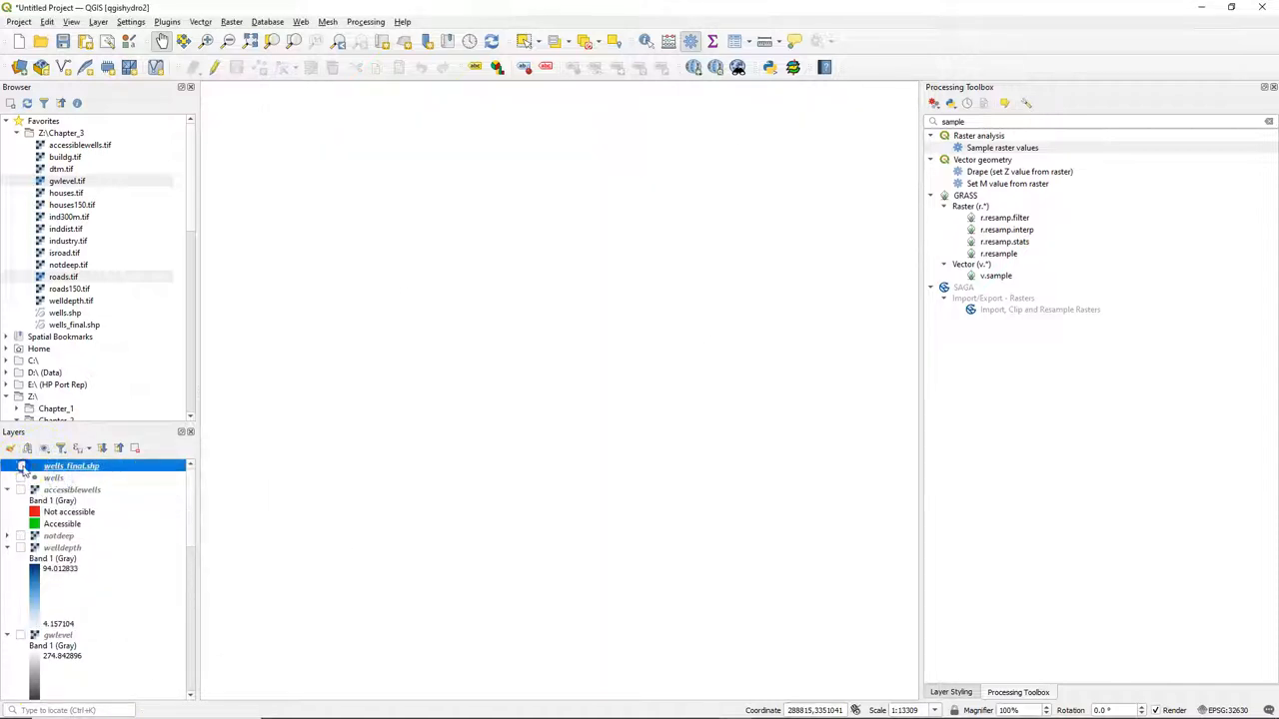
{"action": "left_click", "coordinate": [21, 466]}
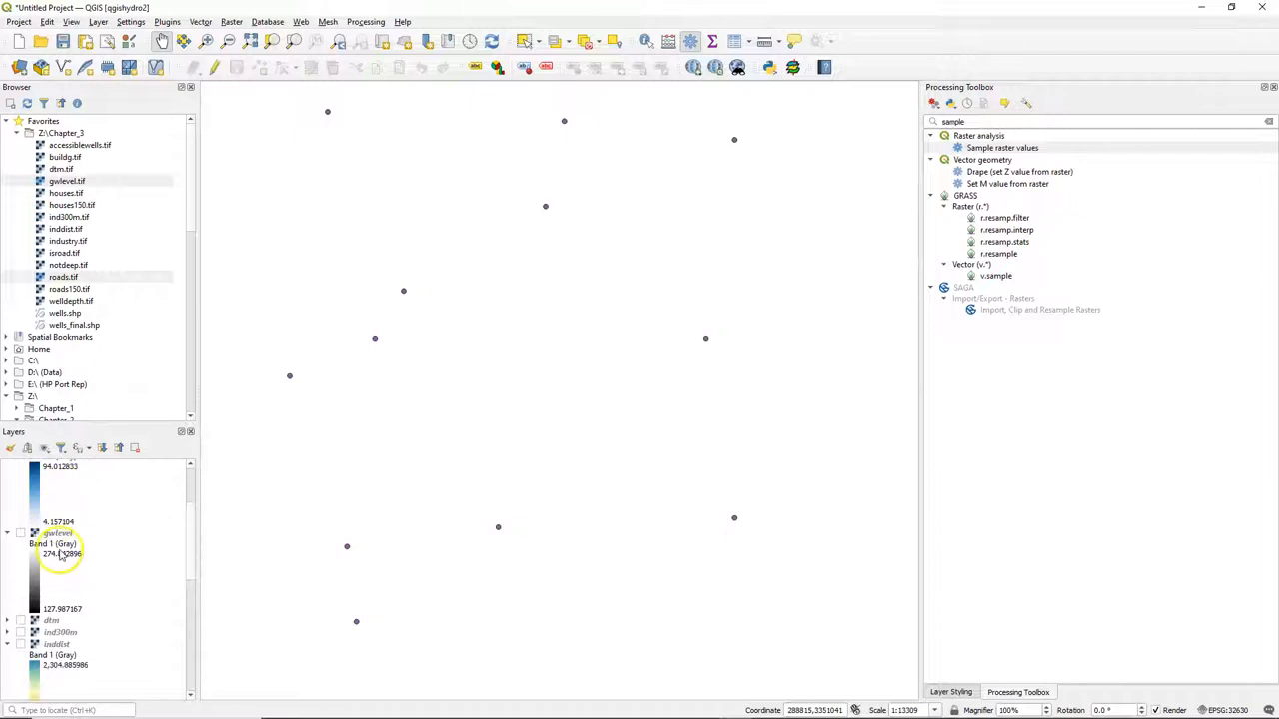
{"action": "scroll", "scroll_direction": "down", "scroll_amount": 3}
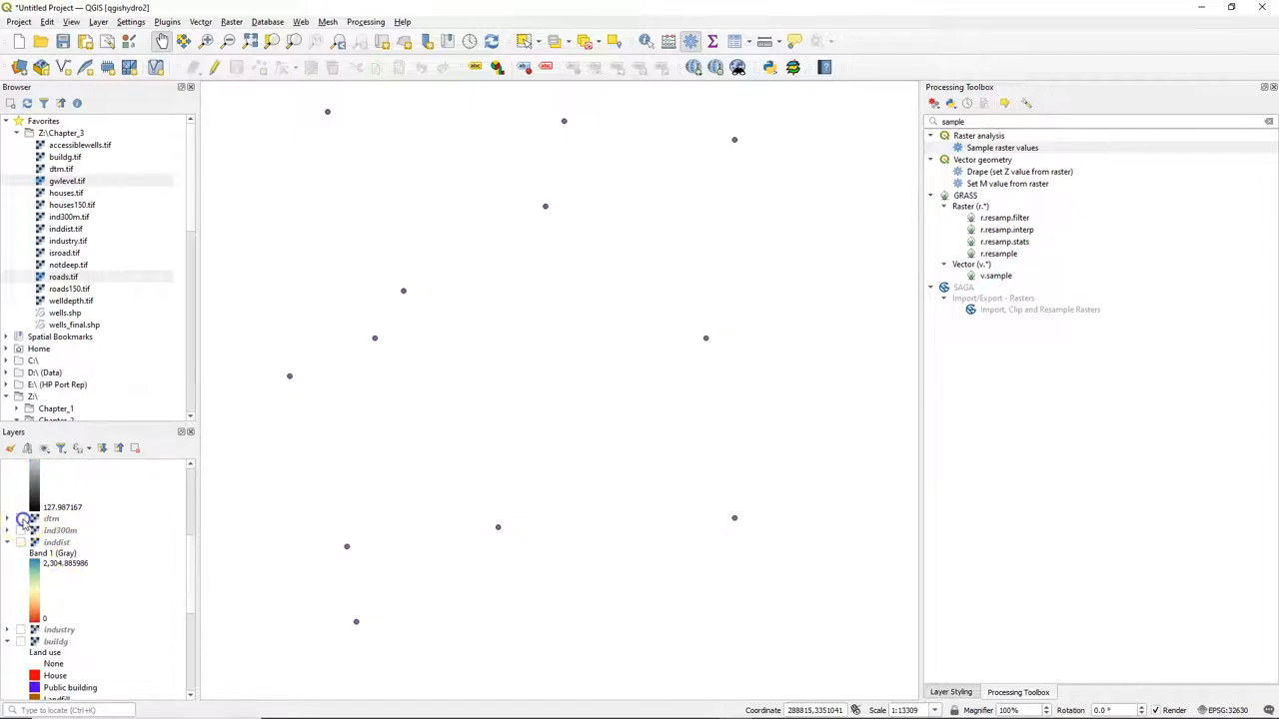
{"action": "left_click", "coordinate": [21, 518]}
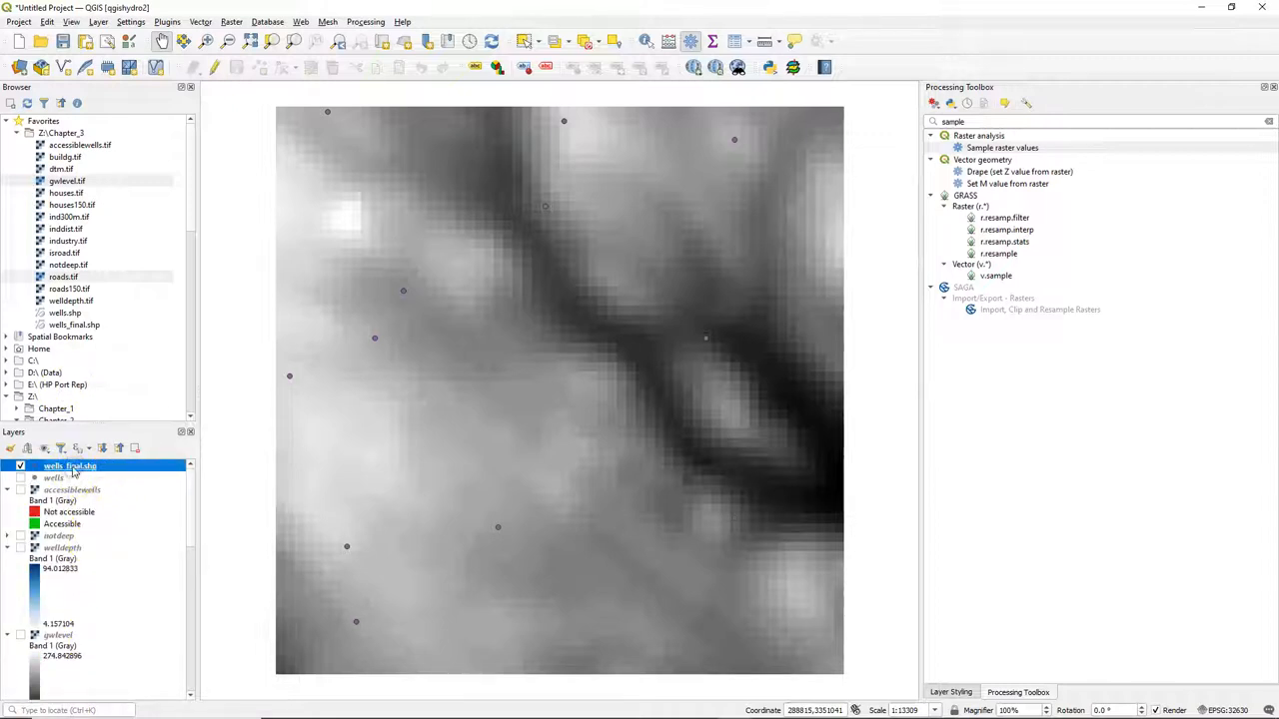
- Categorize wells_final by the Accessible field and delete the 'all other values' class
{"action": "left_click", "coordinate": [951, 691]}
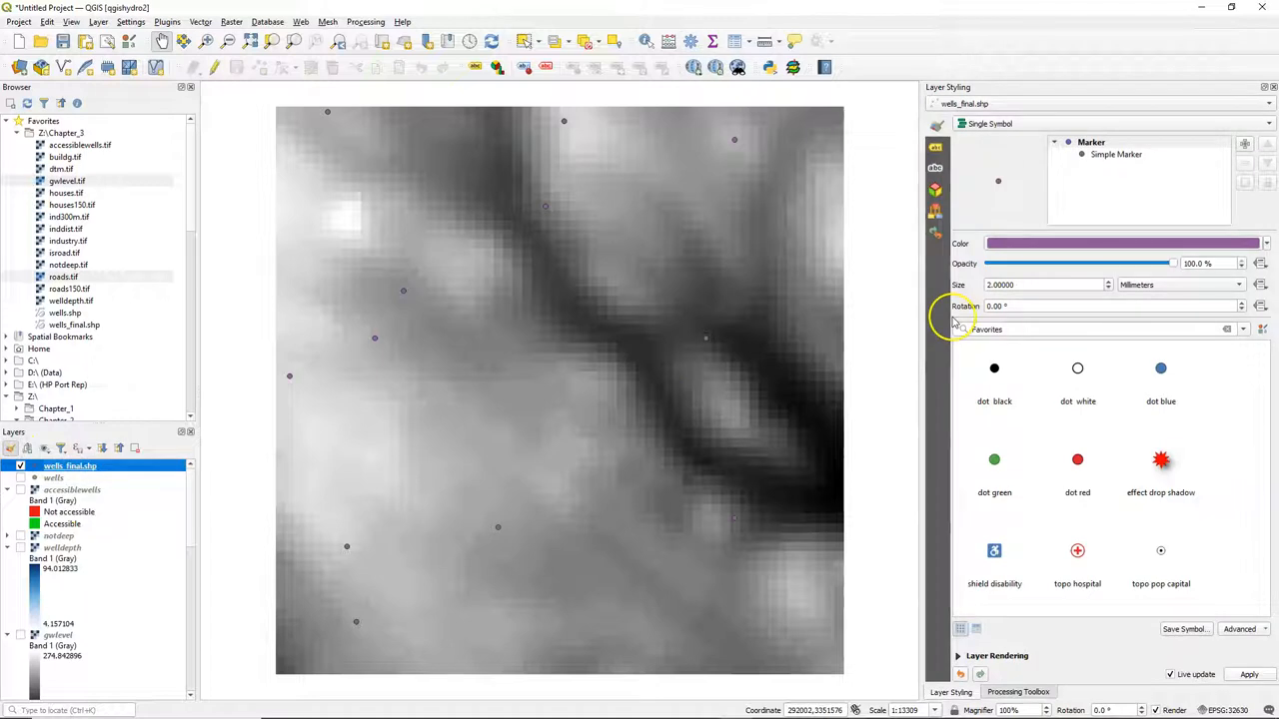
{"action": "left_click", "coordinate": [1099, 123]}
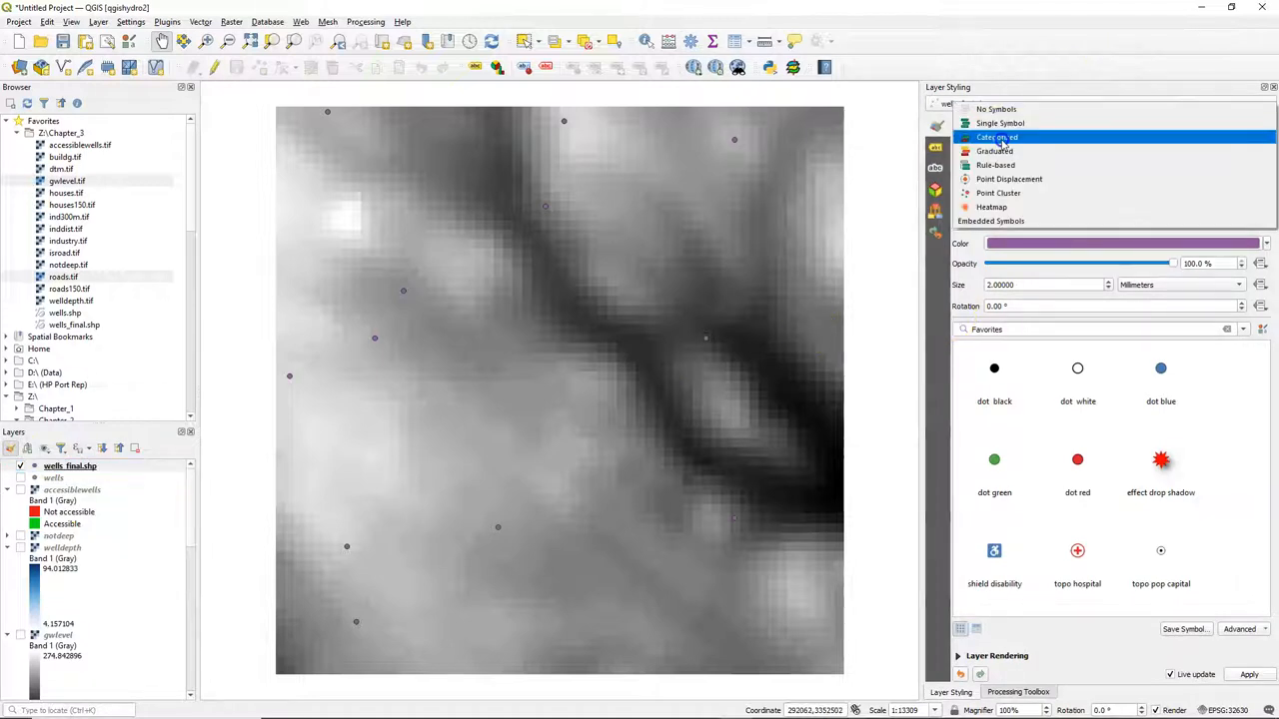
{"action": "left_click", "coordinate": [997, 136]}
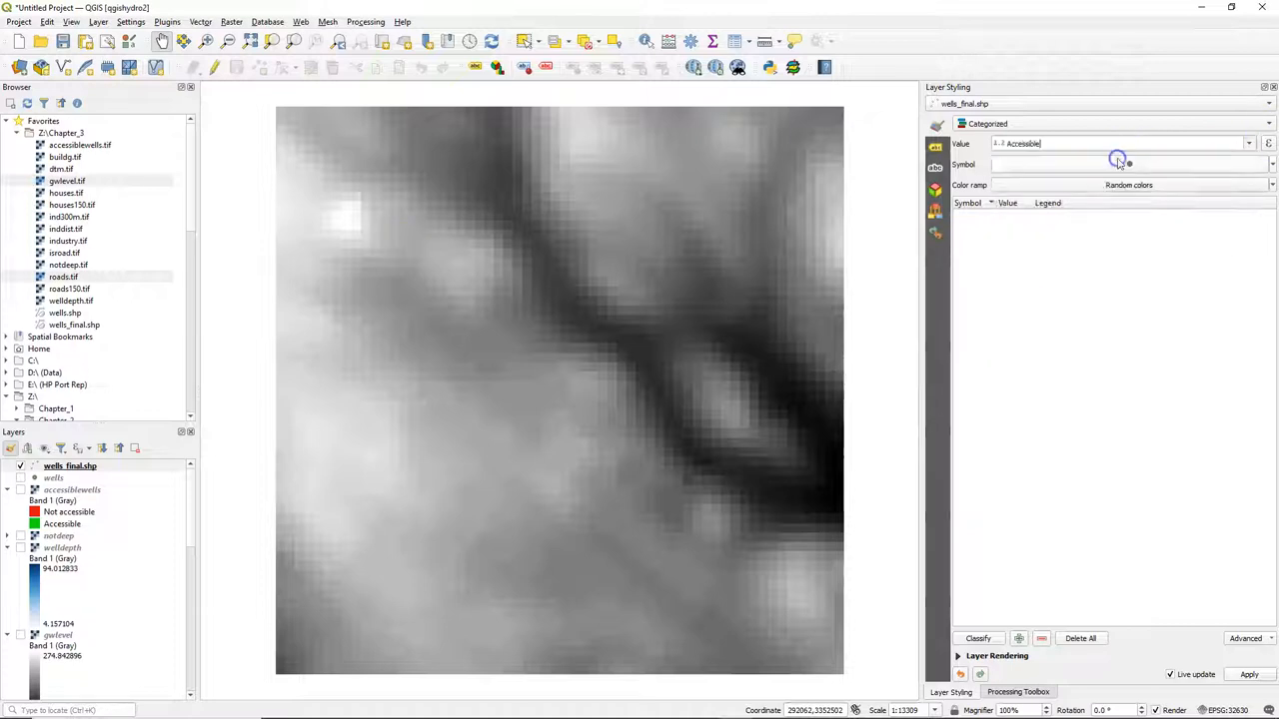
{"action": "left_click", "coordinate": [978, 639]}
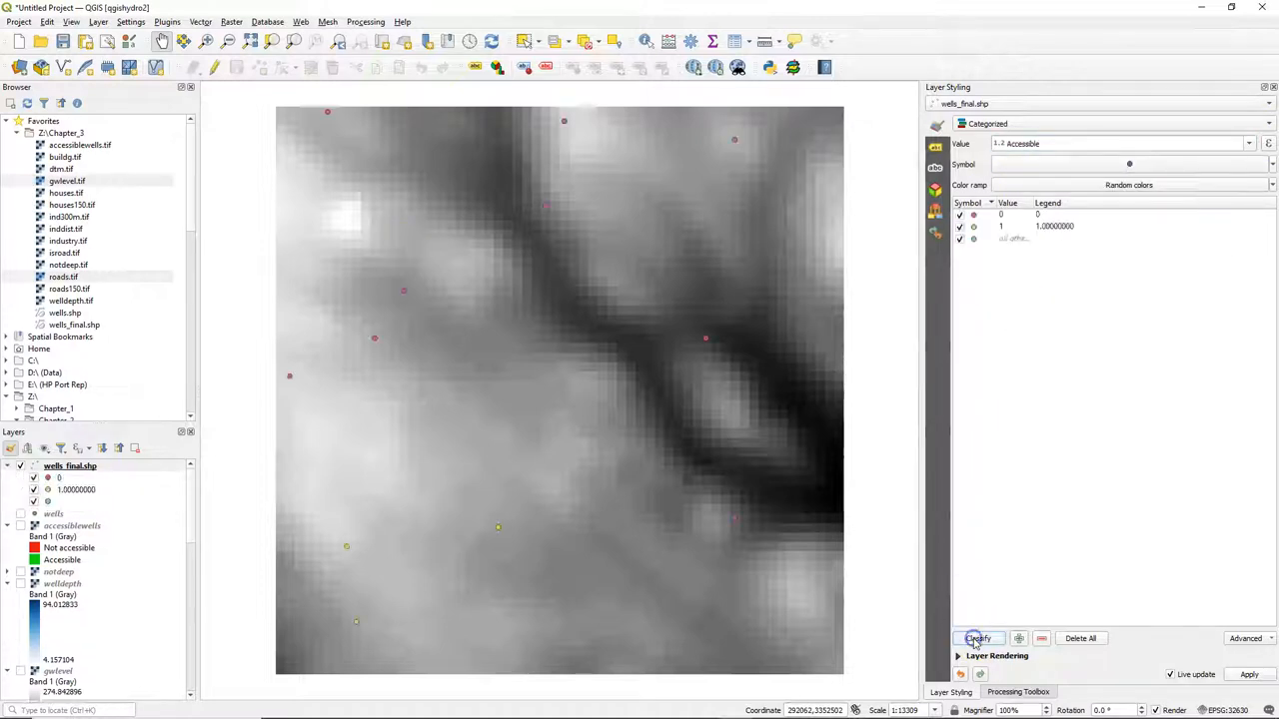
{"action": "left_click", "coordinate": [977, 637]}
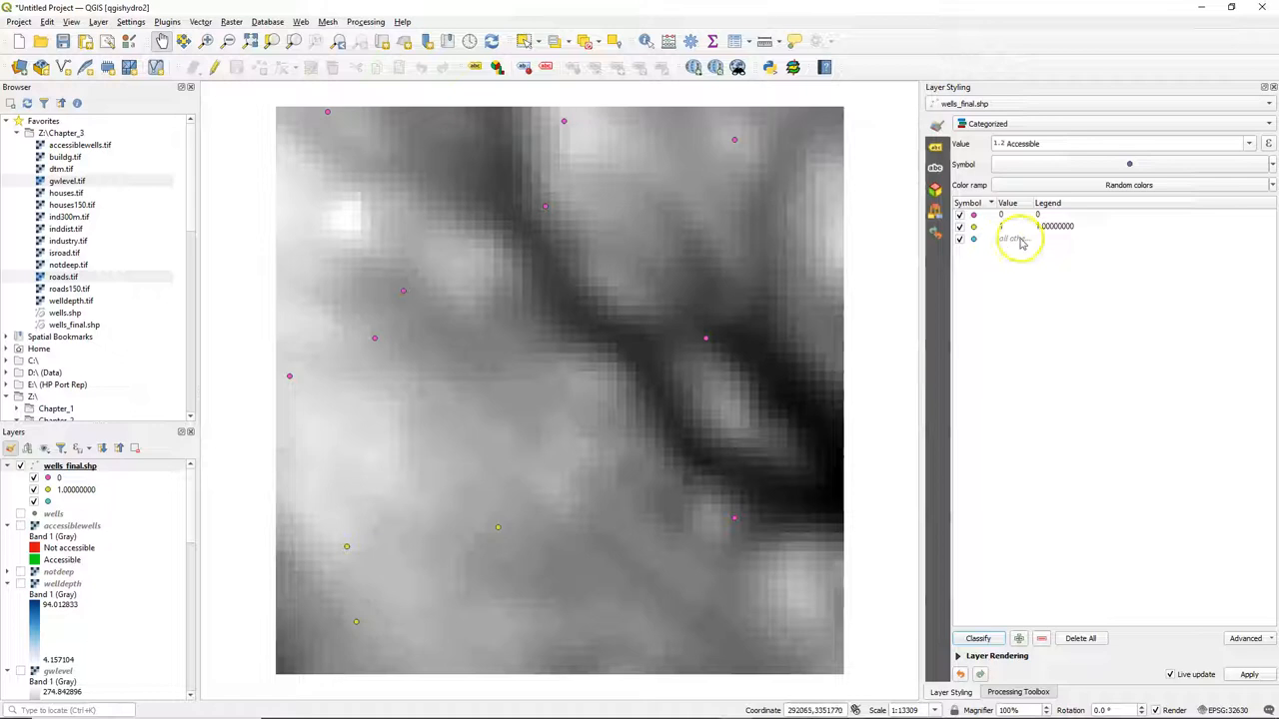
{"action": "left_click", "coordinate": [1014, 238]}
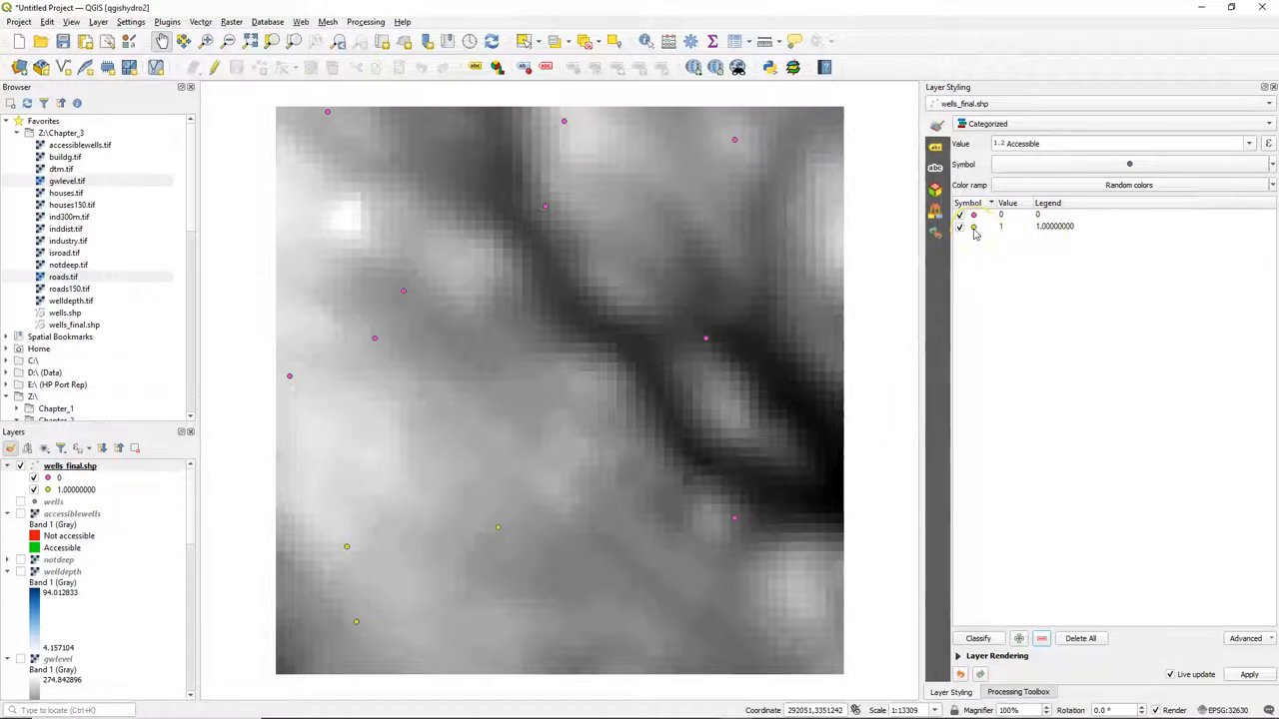
- Make the class 1 symbol green at size 4 and the class 0 symbol red
{"action": "double_click", "coordinate": [974, 225]}
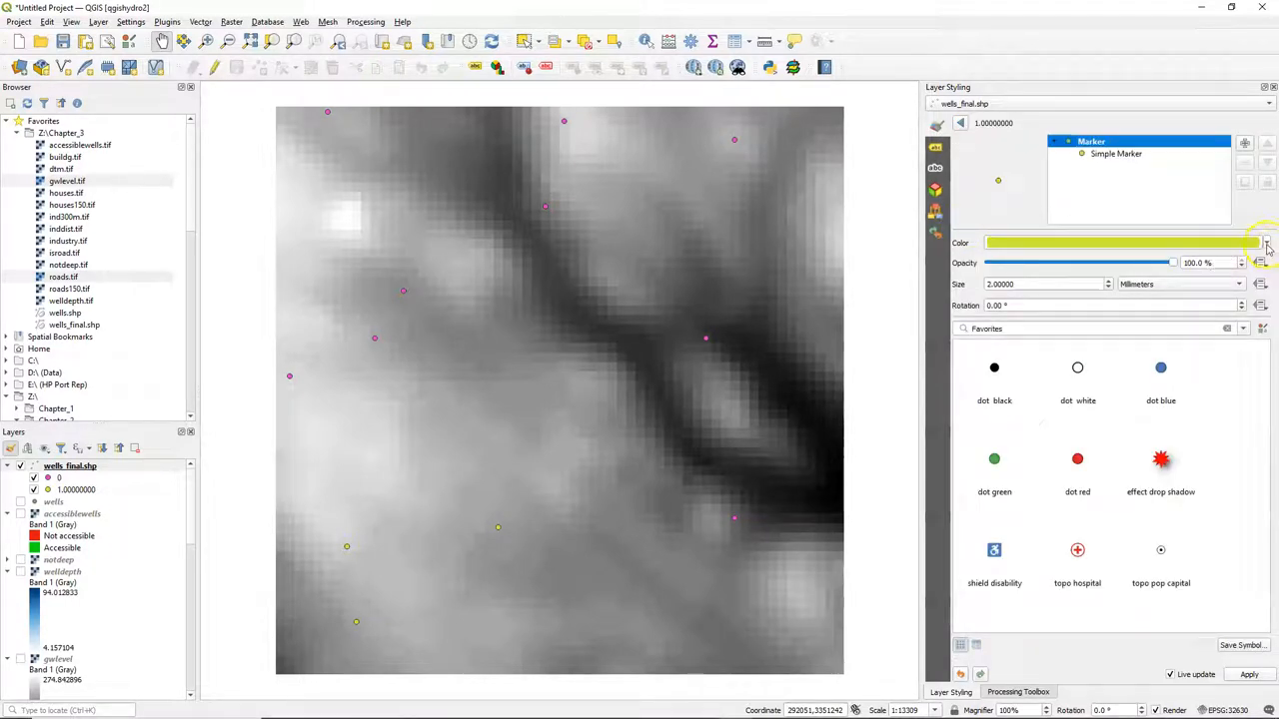
{"action": "left_click", "coordinate": [1266, 243]}
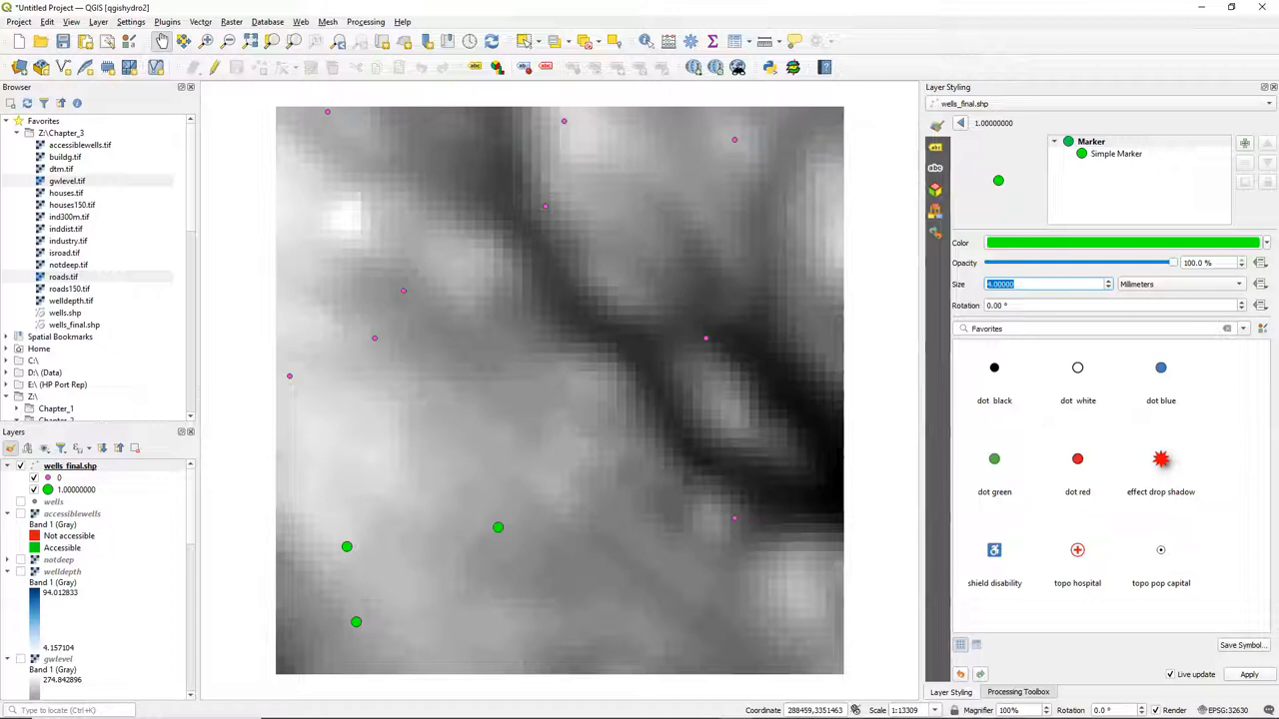
{"action": "mouse_move", "coordinate": [979, 93]}
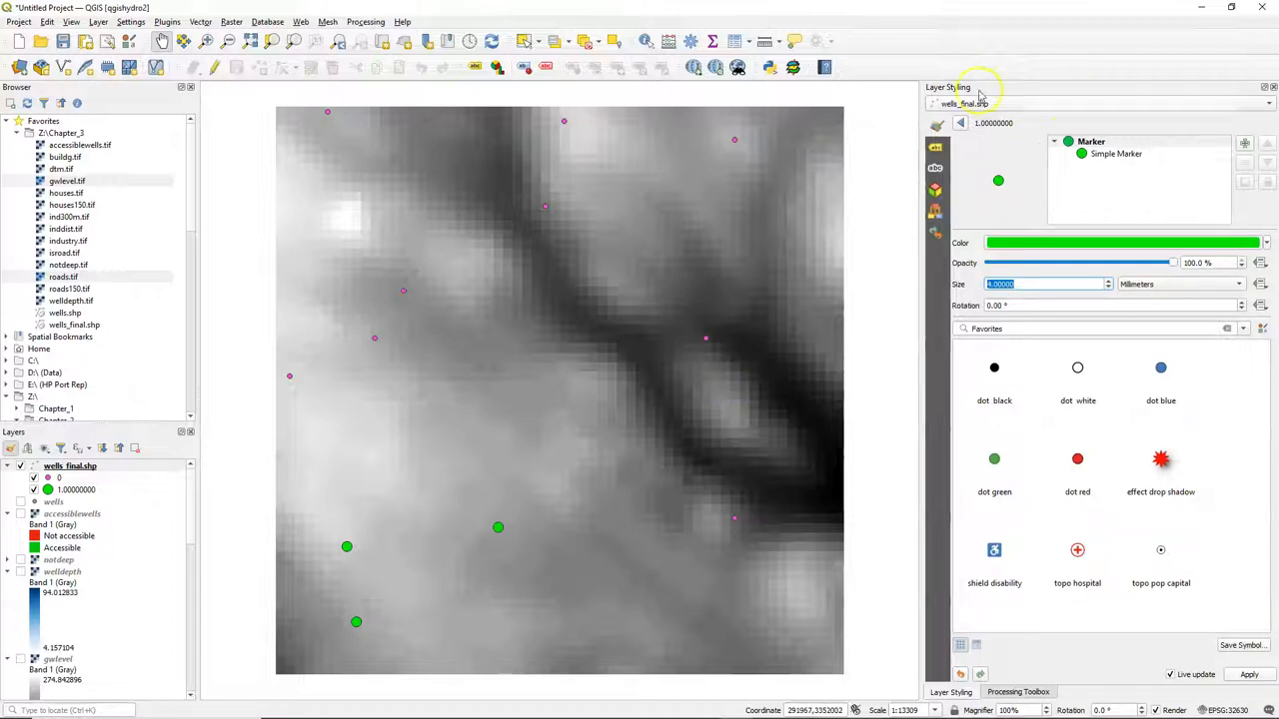
{"action": "left_click", "coordinate": [1129, 123]}
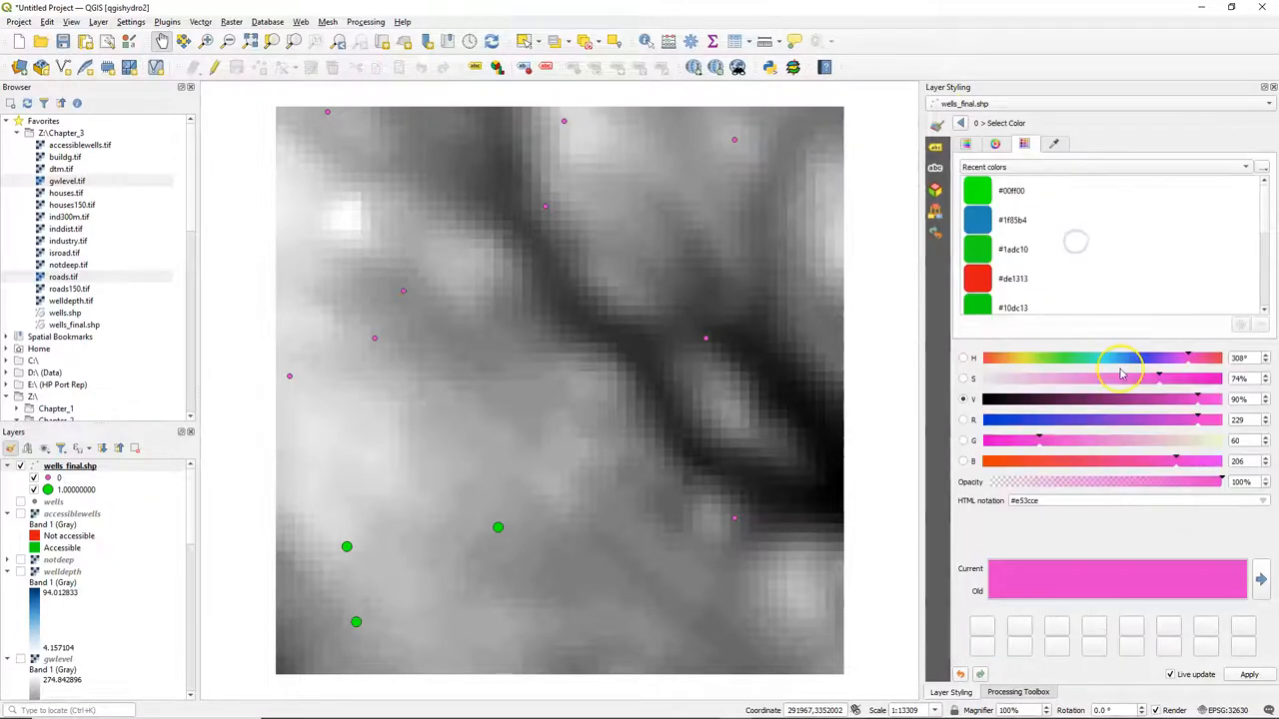
{"action": "left_click", "coordinate": [1012, 278]}
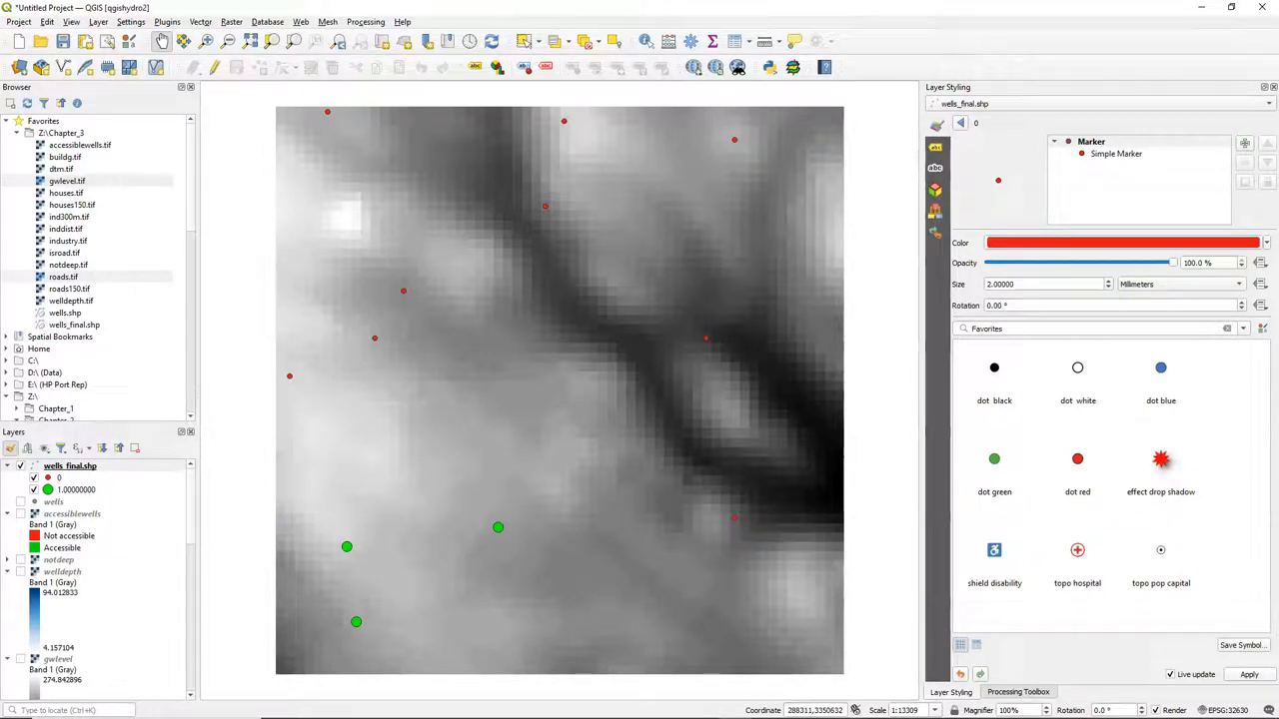
- Rename the legend entries to Inaccessible for 0 and Accessible for 1
{"action": "left_click", "coordinate": [1099, 123]}
{"action": "type", "text": "Inaccessible"}
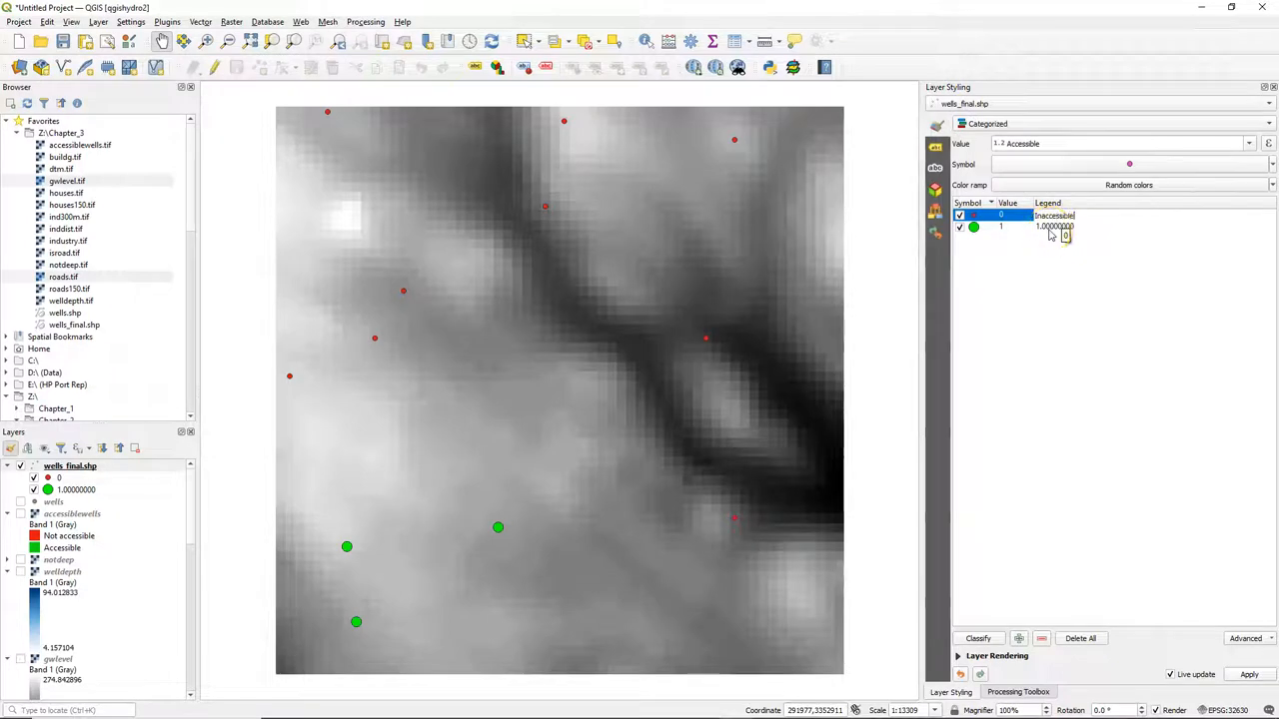
{"action": "double_click", "coordinate": [1054, 225]}
{"action": "type", "text": "Accessible"}
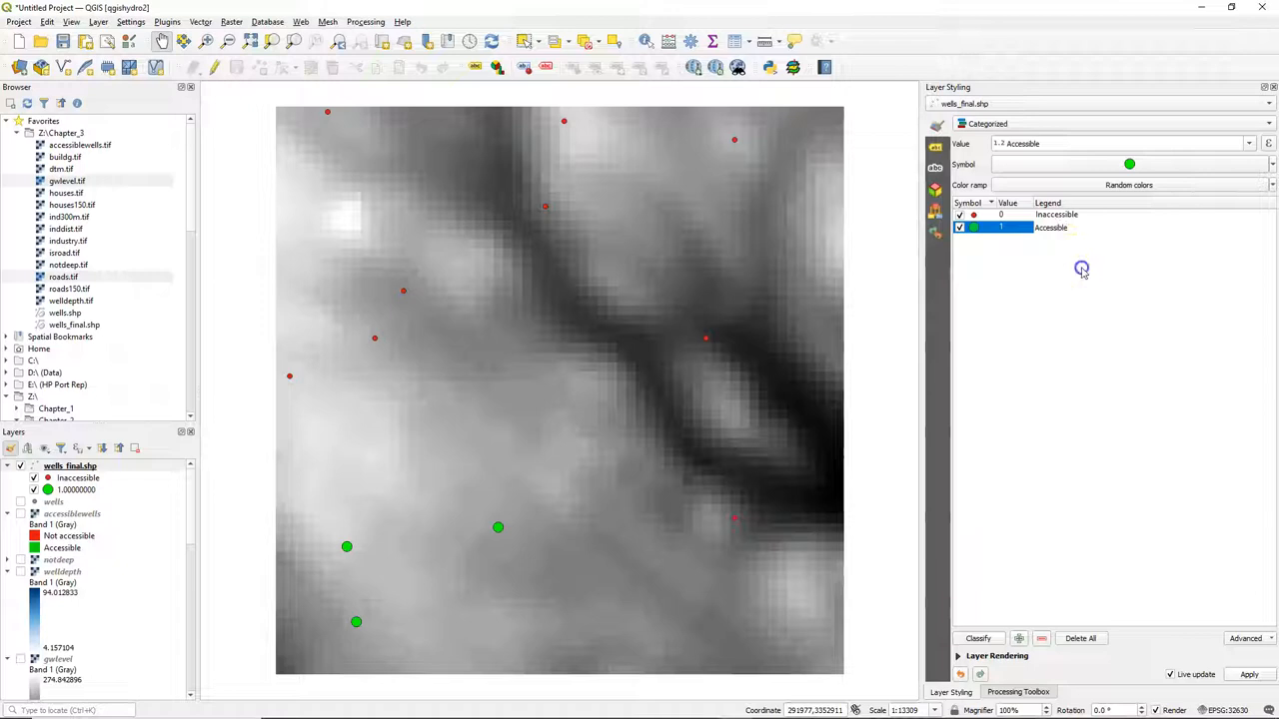
{"action": "left_click", "coordinate": [997, 656]}
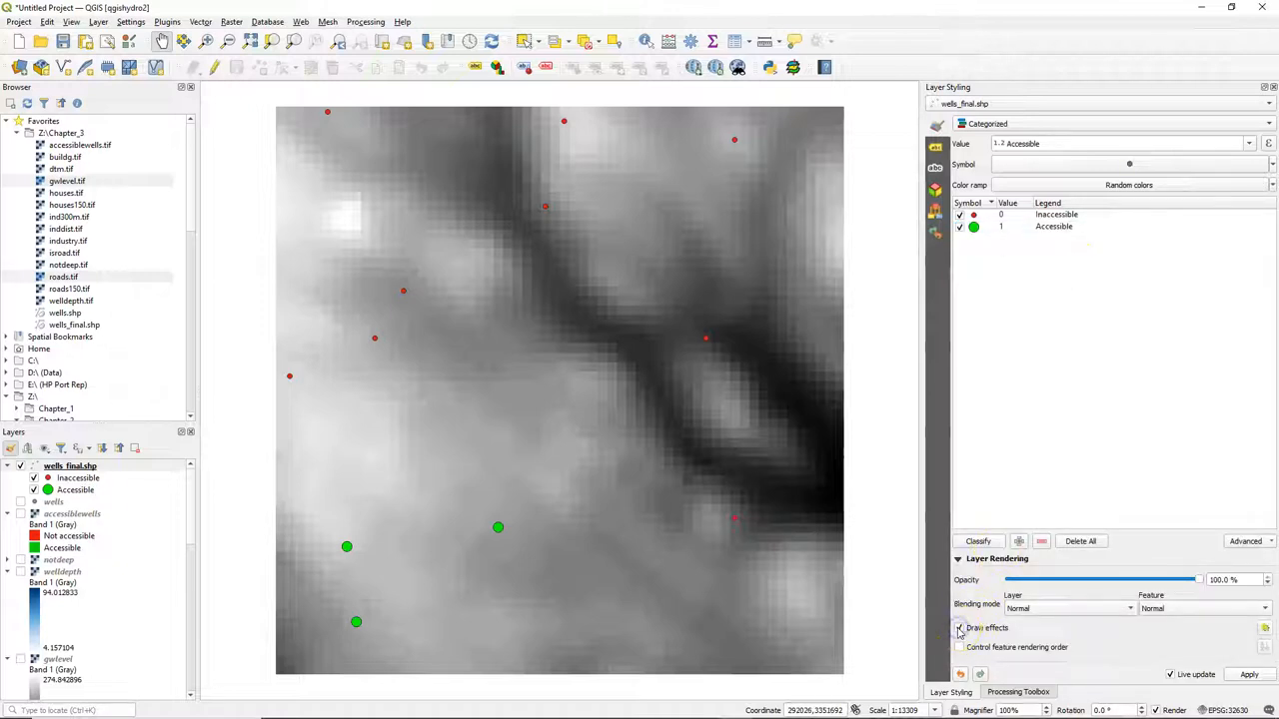
- Enable Draw effects and turn on Drop Shadow for the well symbols
{"action": "left_click", "coordinate": [960, 628]}
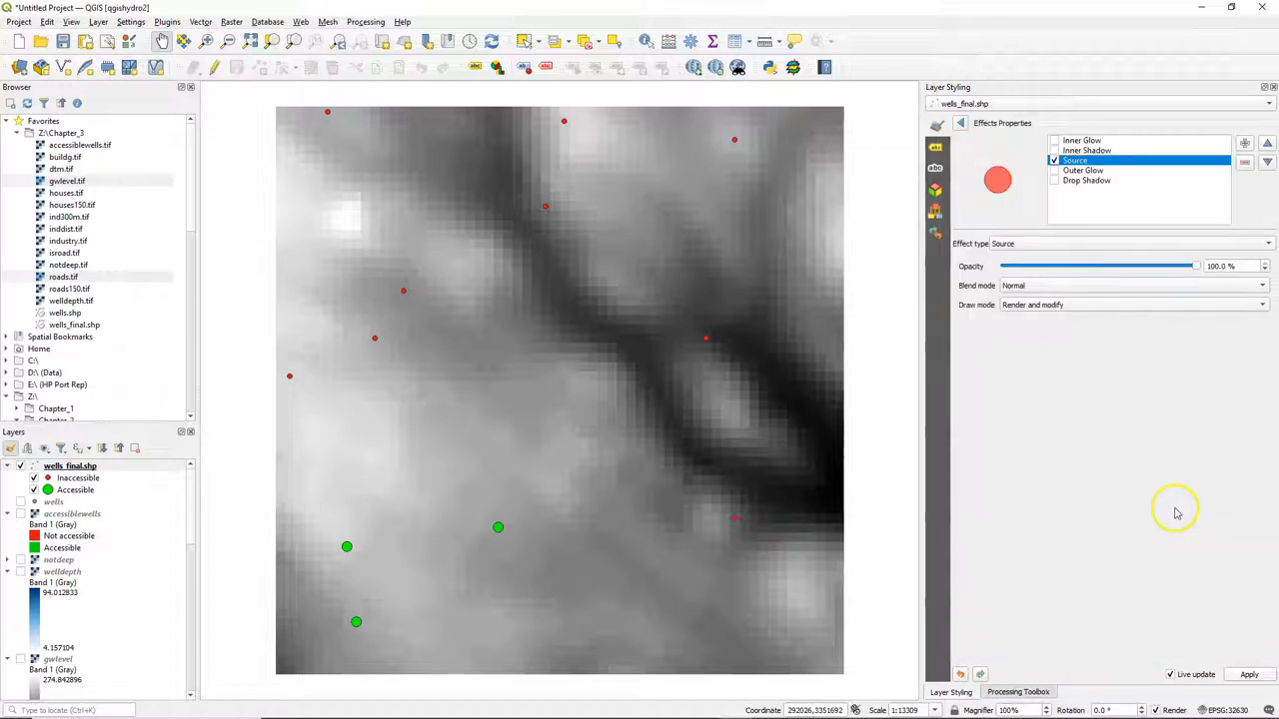
{"action": "mouse_move", "coordinate": [1061, 186]}
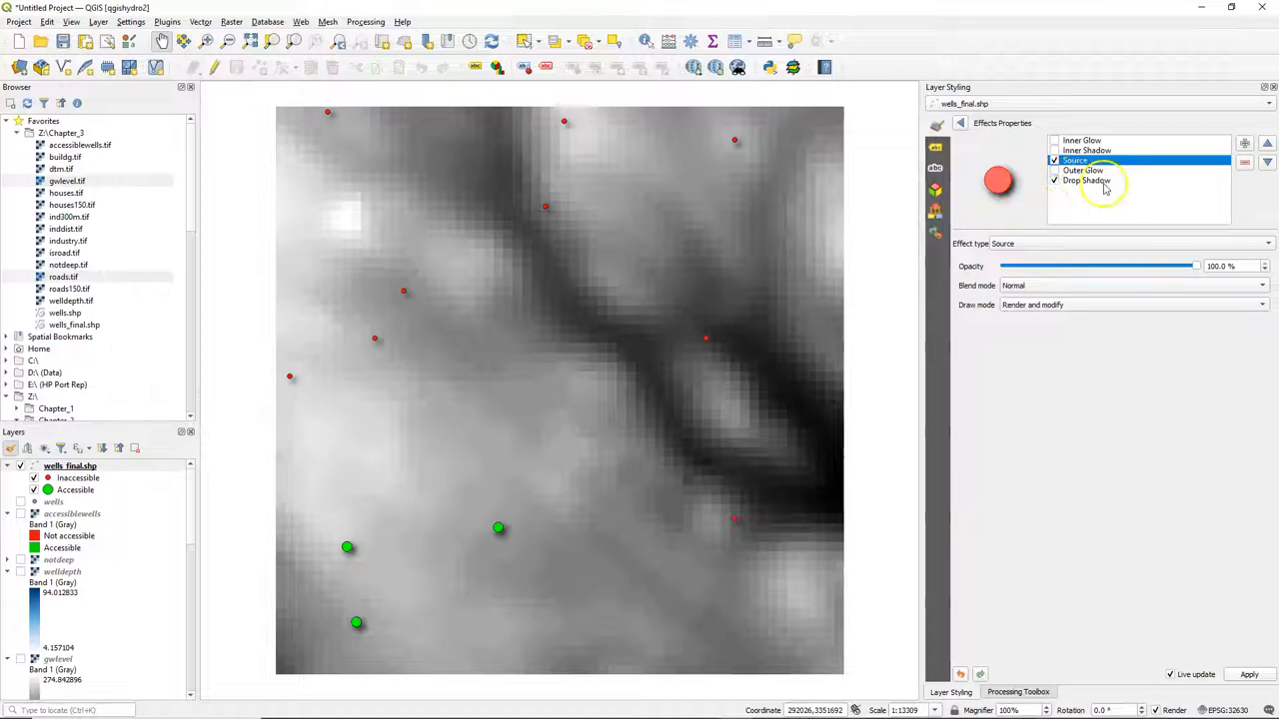
{"action": "left_click", "coordinate": [1087, 180]}
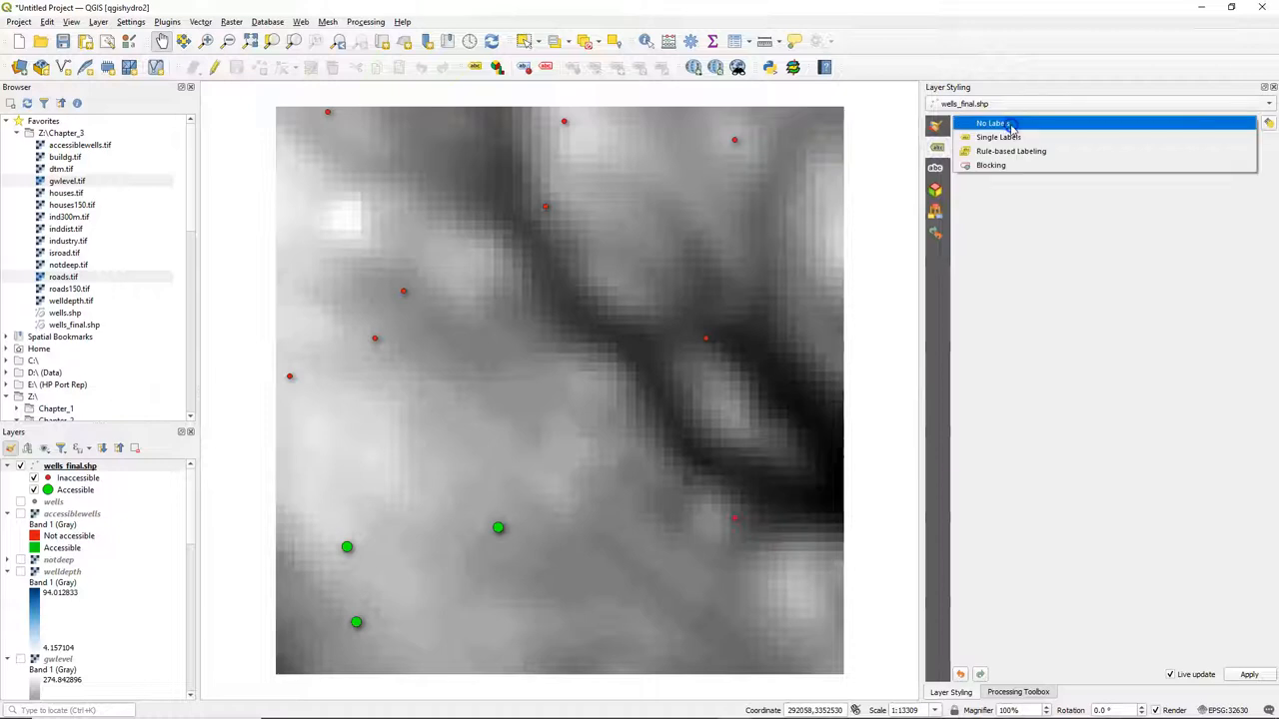
- Turn on Single Labels for wells_final and choose the welldepth label field
{"action": "left_click", "coordinate": [997, 137]}
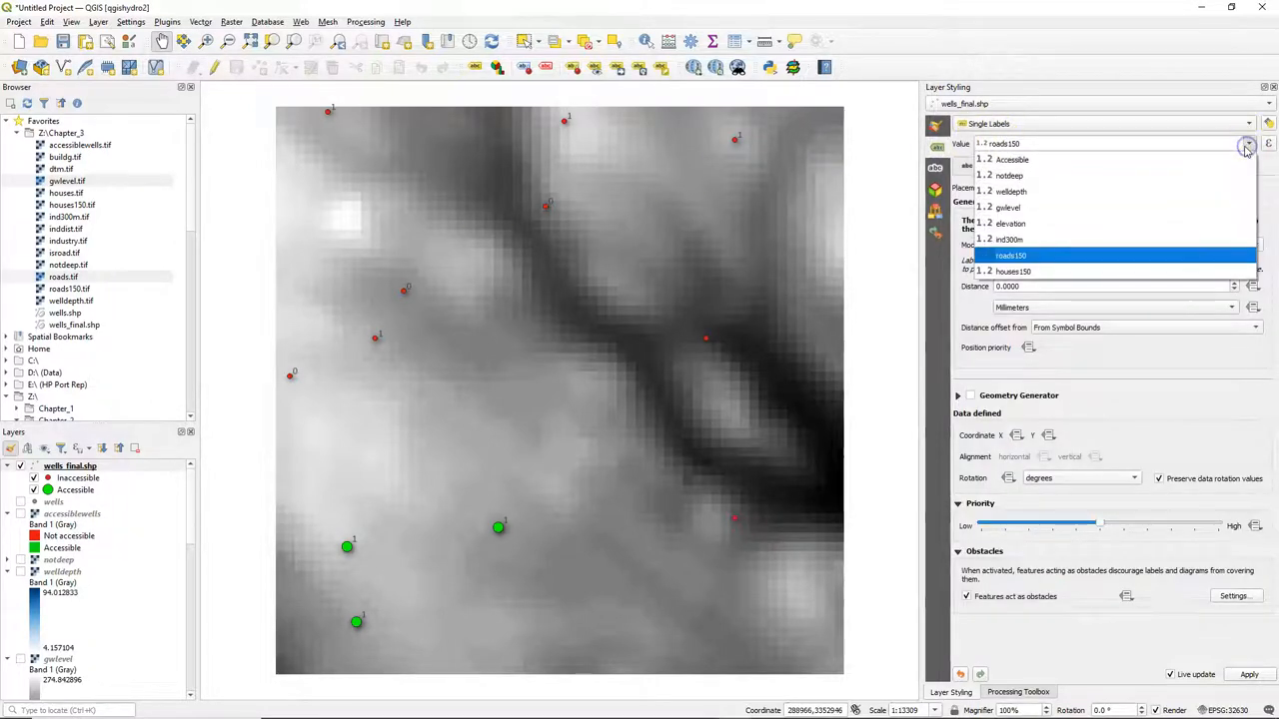
{"action": "left_click", "coordinate": [1010, 191]}
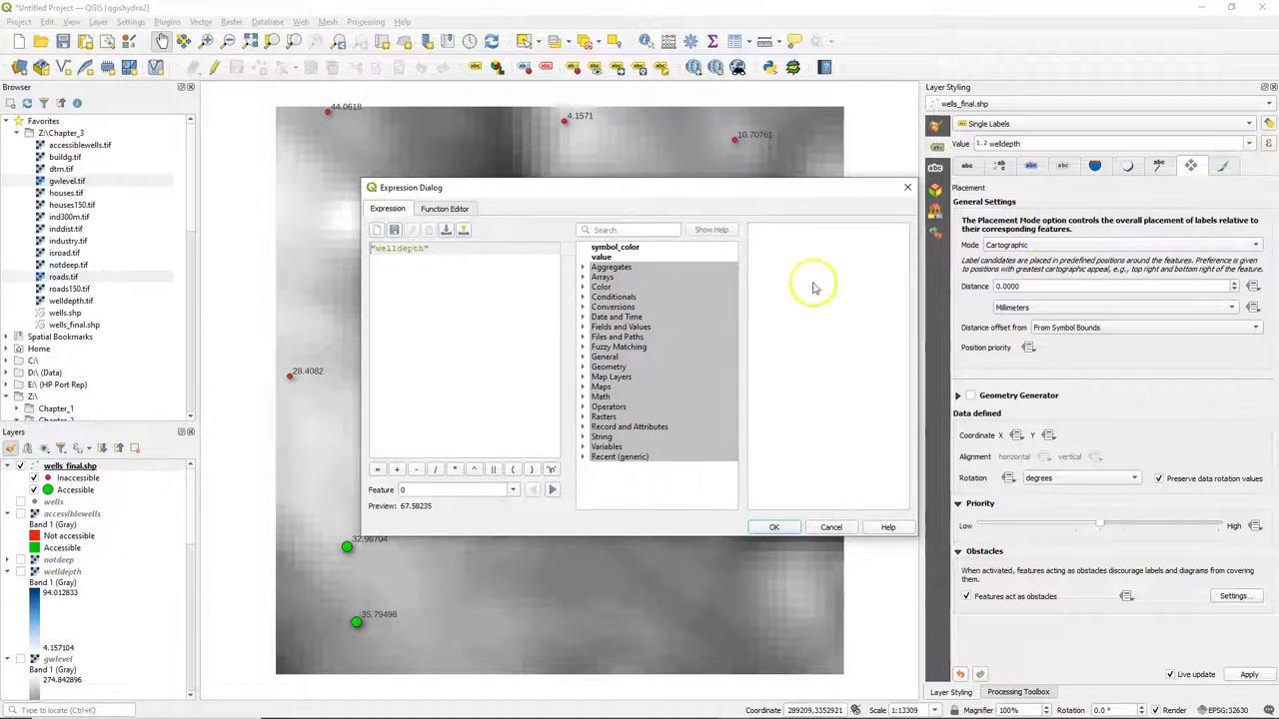
{"action": "mouse_move", "coordinate": [505, 259]}
{"action": "type", "text": "("}
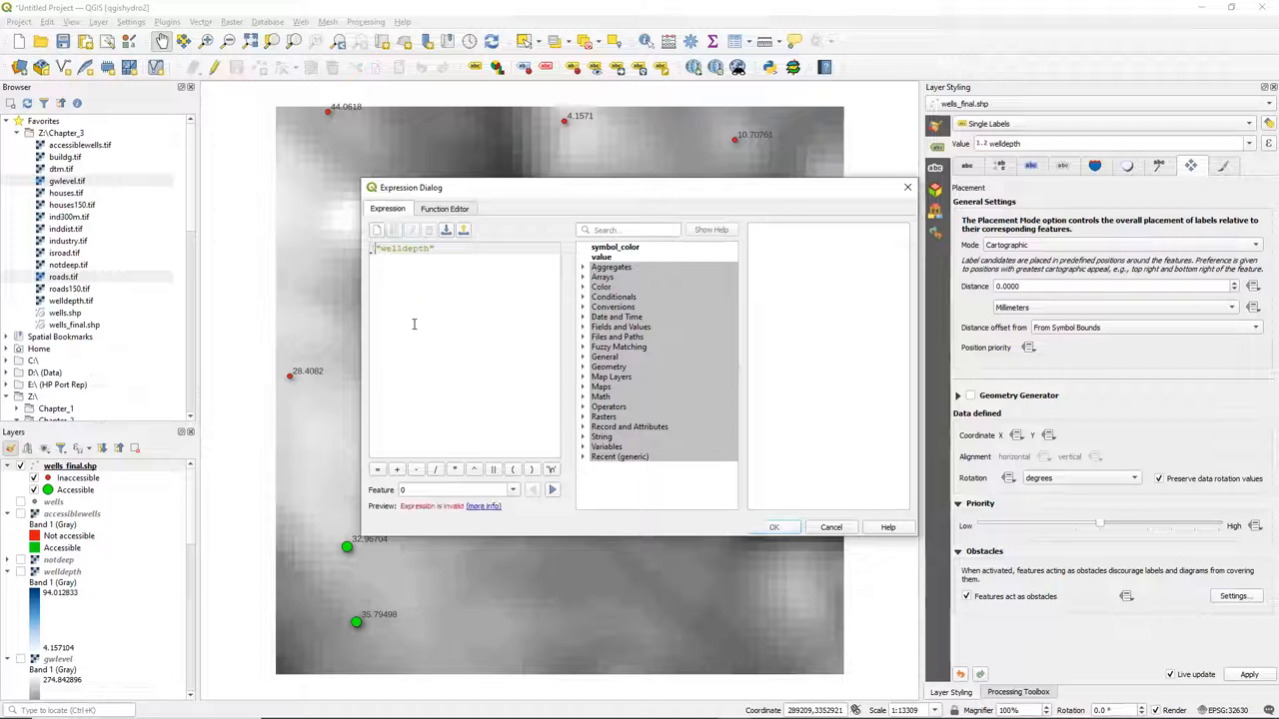
- Set the label expression to 'Well Depth:' || '\n' || format_number("welldepth",2) || ' m'
{"action": "type", "text": "wee"}
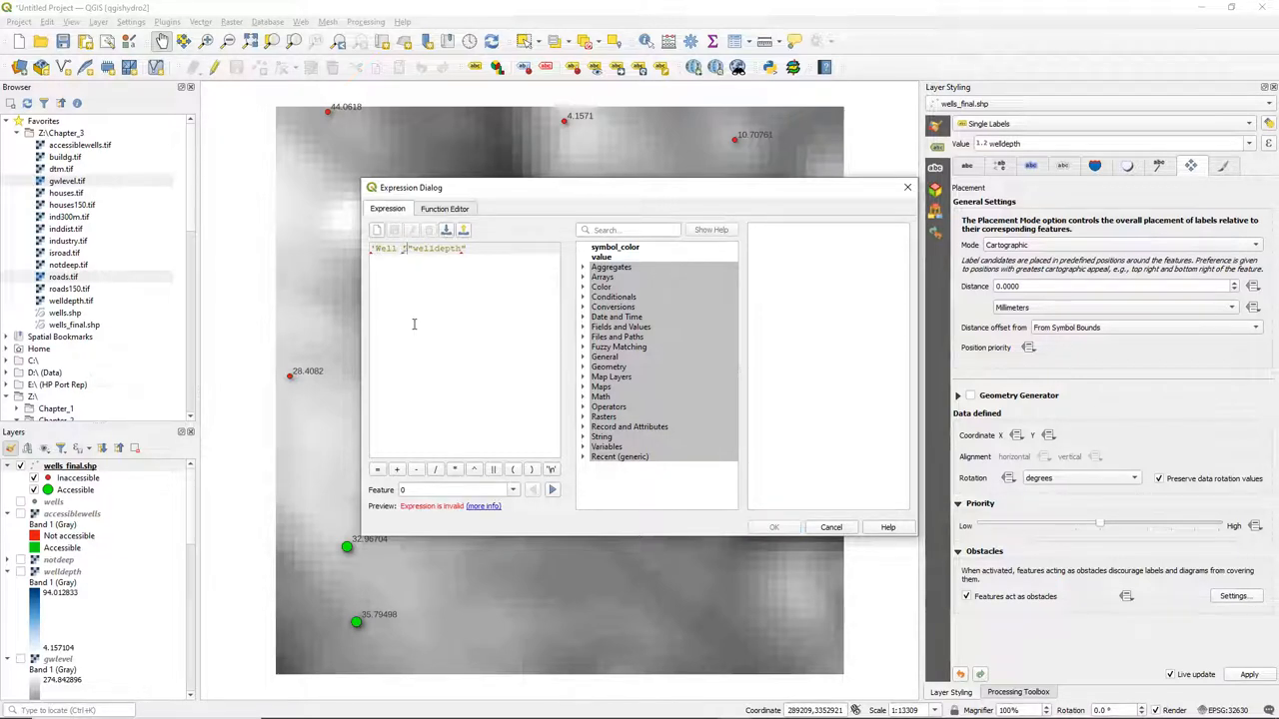
{"action": "type", "text": "Depth:'"}
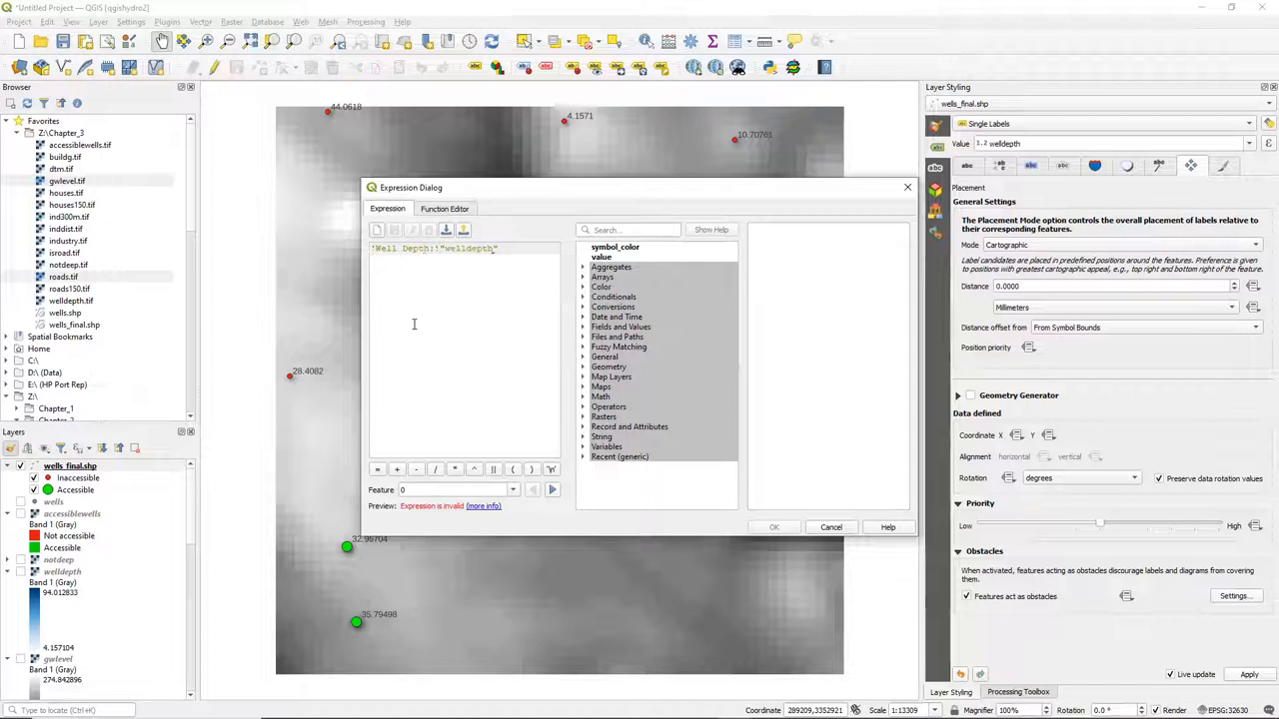
{"action": "left_click", "coordinate": [494, 469]}
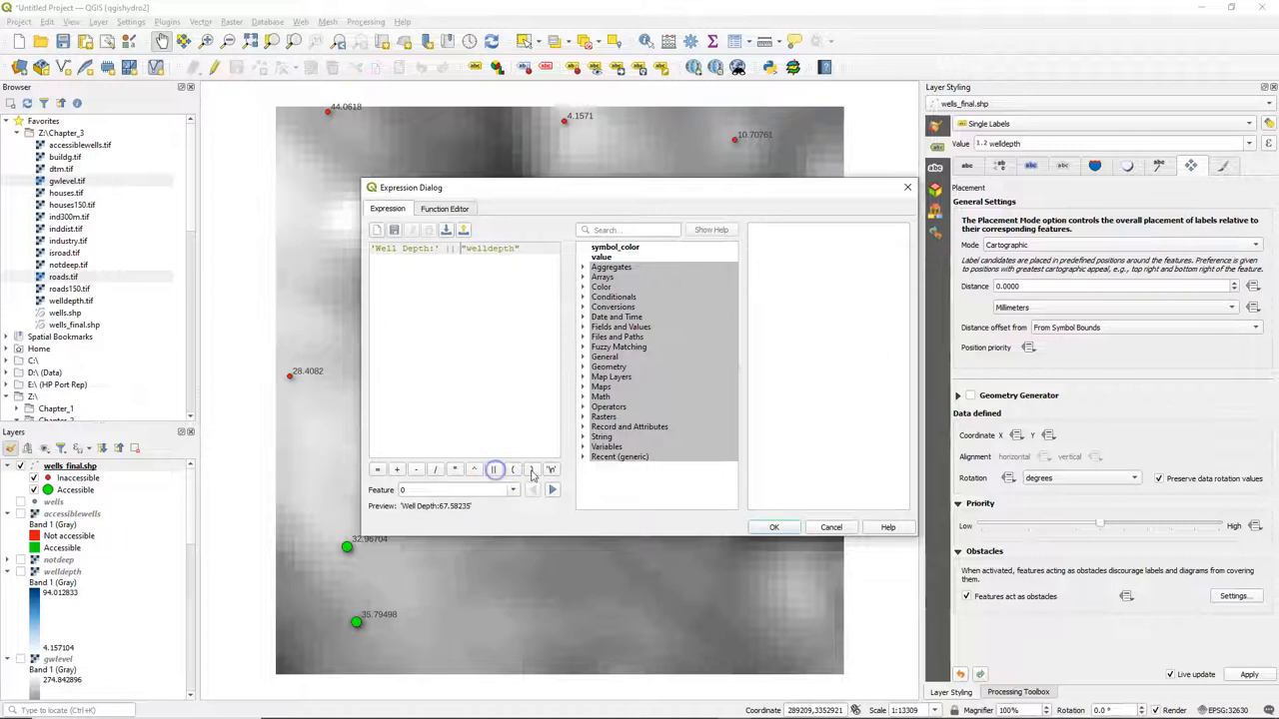
{"action": "left_click", "coordinate": [494, 469]}
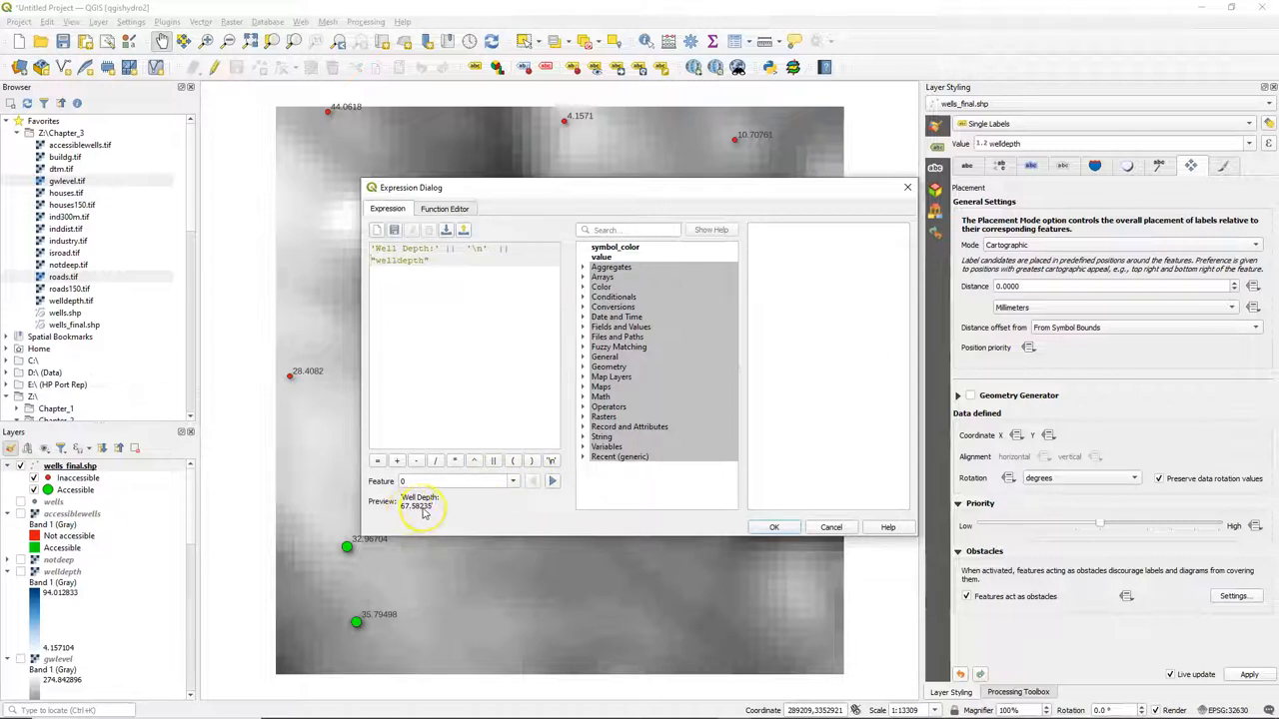
{"action": "mouse_move", "coordinate": [512, 265]}
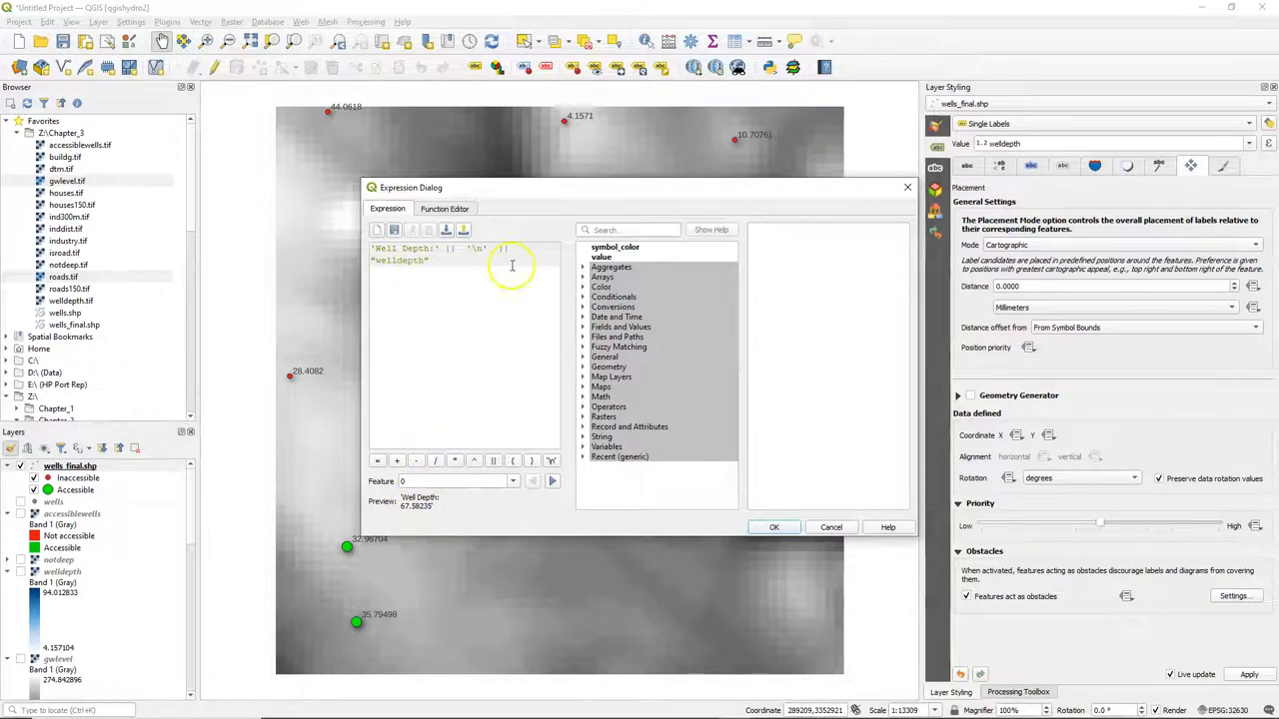
{"action": "type", "text": "format"}
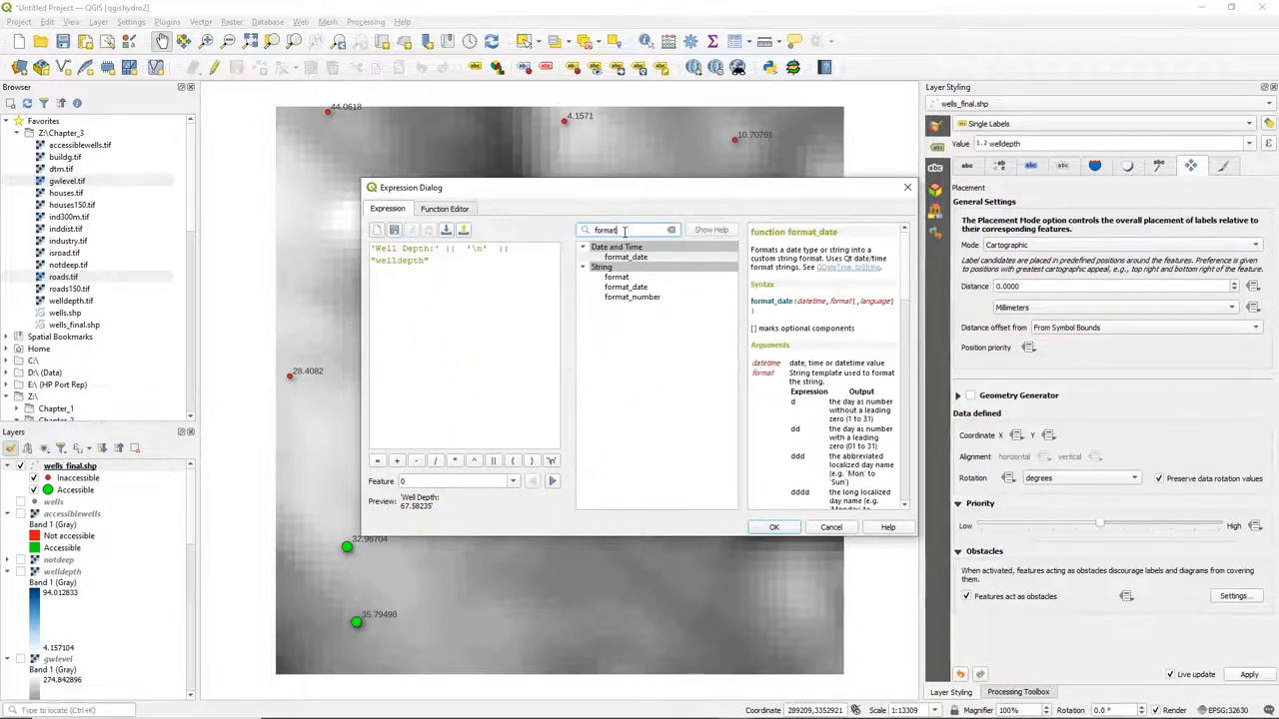
{"action": "left_click", "coordinate": [631, 297]}
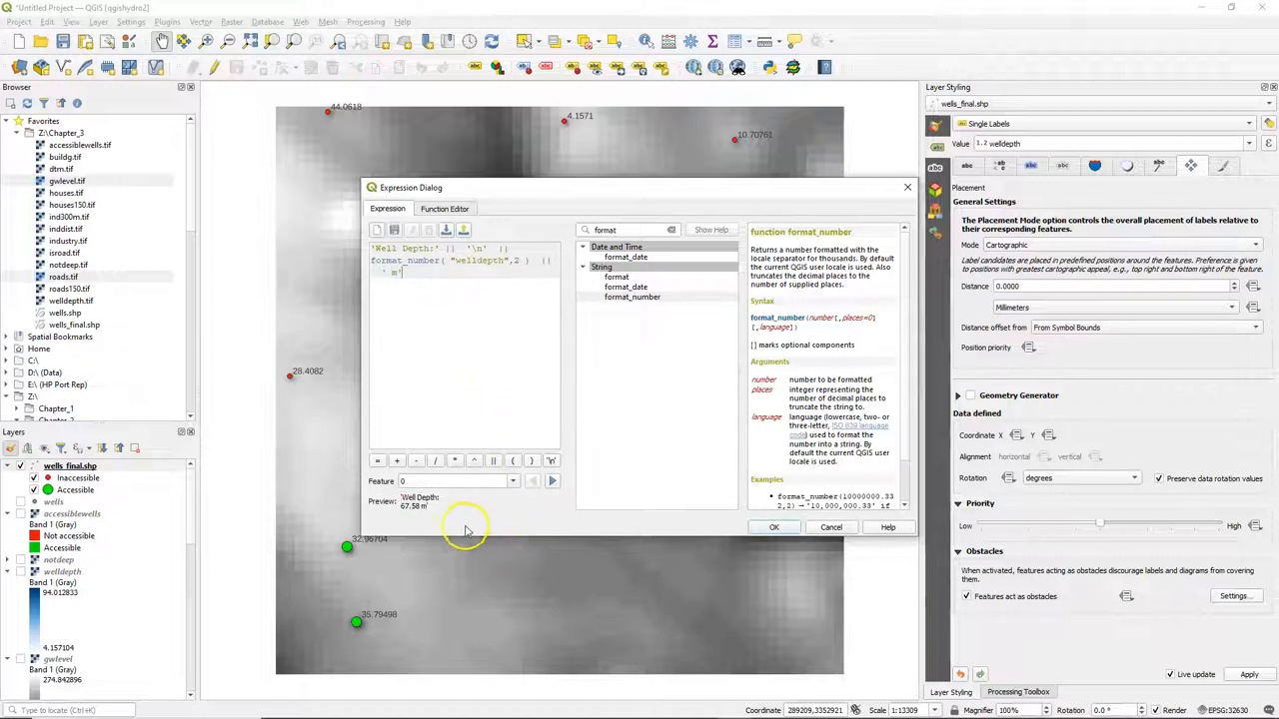
{"action": "left_click", "coordinate": [774, 527]}
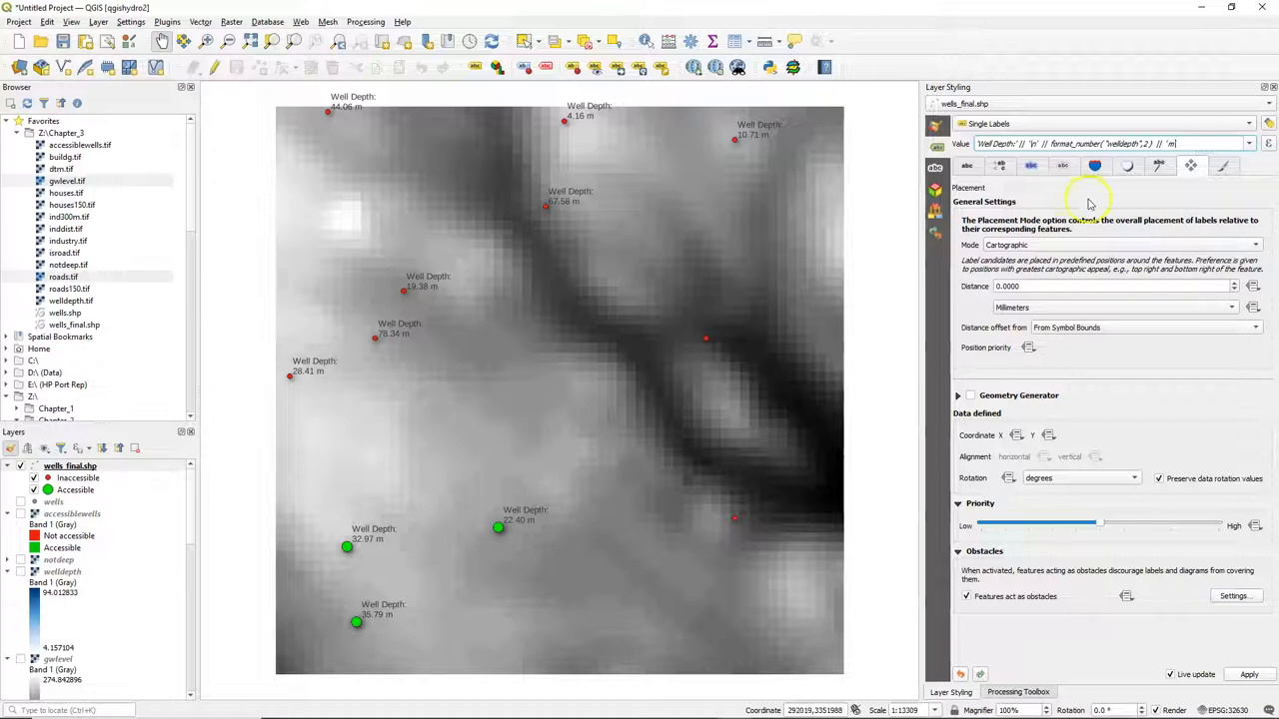
- Set label size 9 and place labels Offset from Point by 1.5 mm in X and Y
{"action": "left_click", "coordinate": [967, 166]}
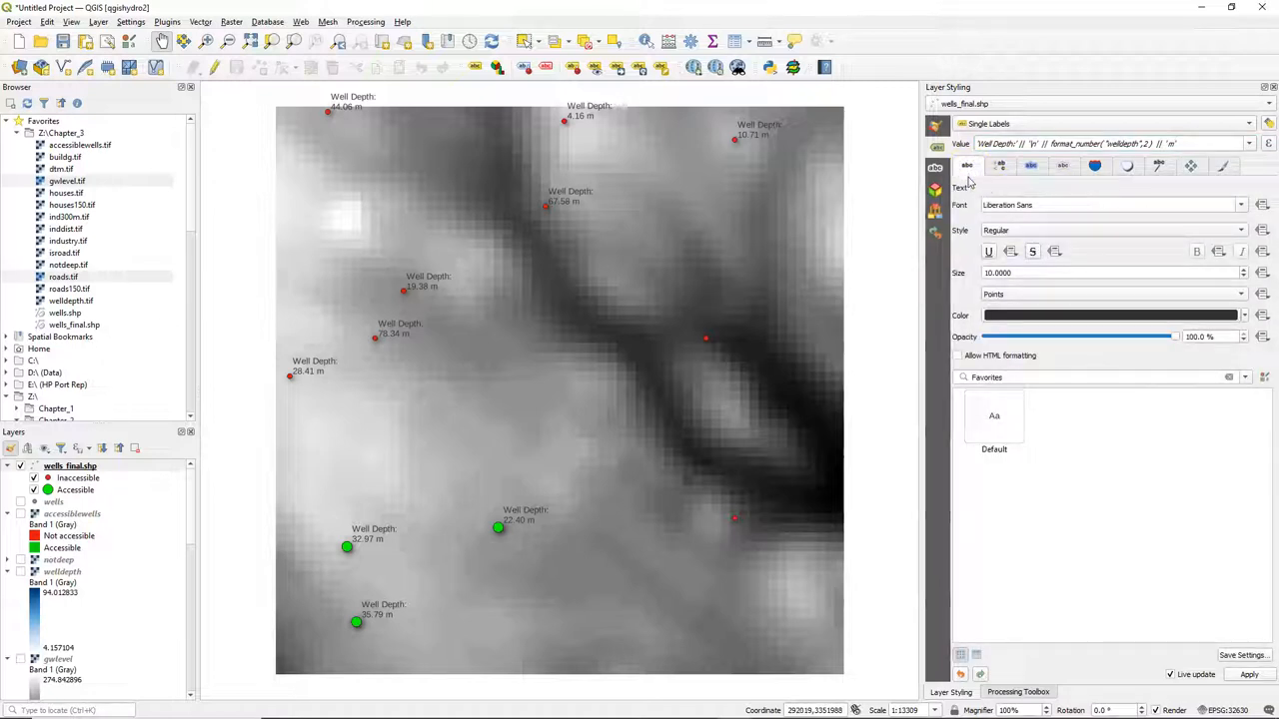
{"action": "triple_click", "coordinate": [1109, 272]}
{"action": "type", "text": "9"}
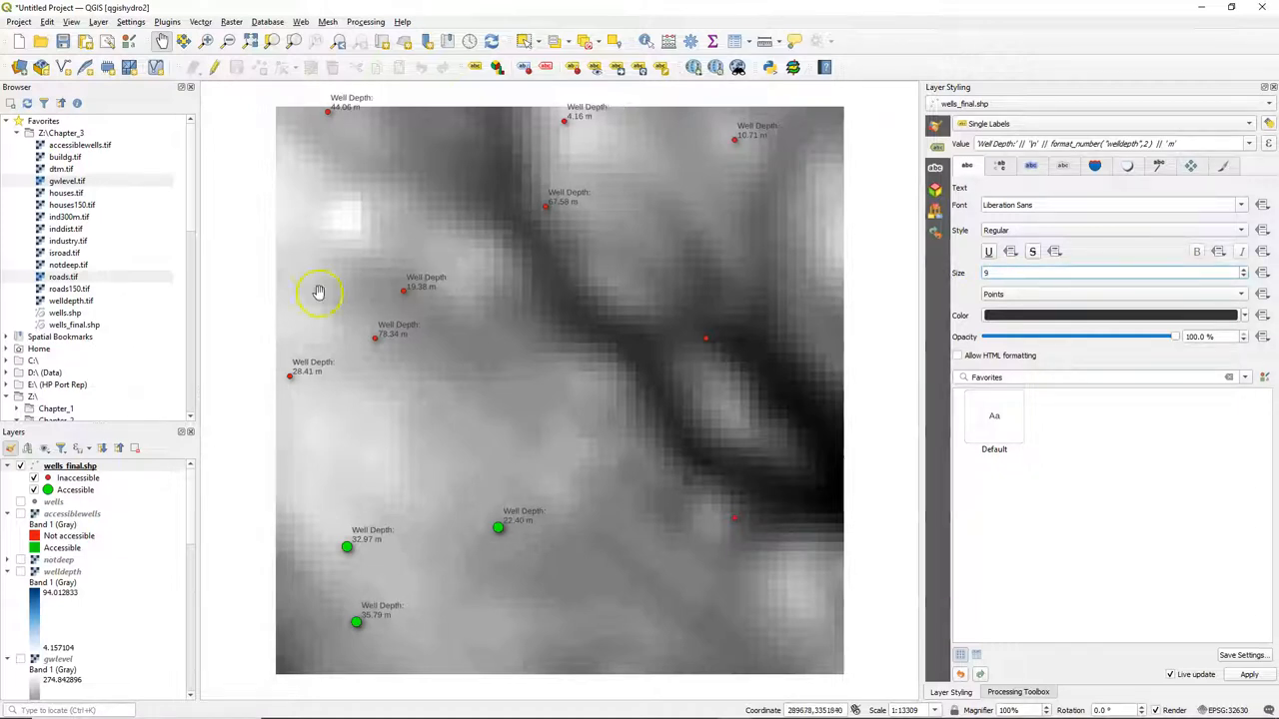
{"action": "left_click", "coordinate": [1192, 166]}
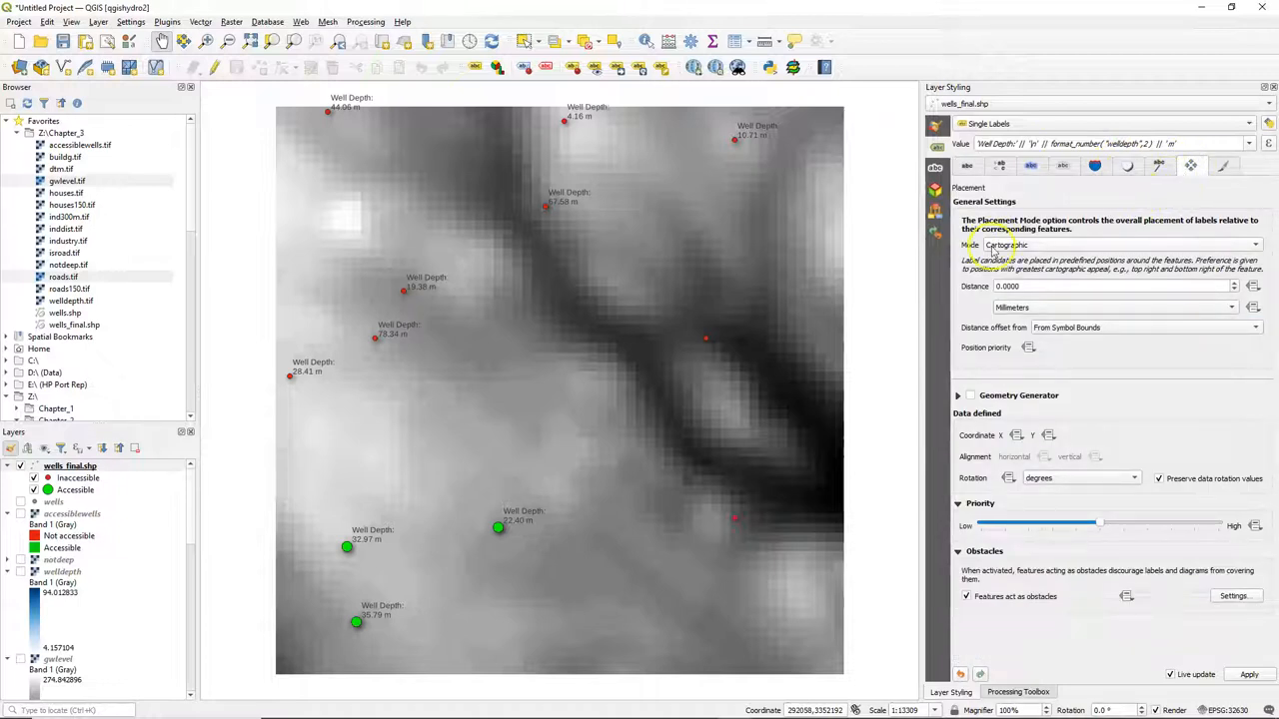
{"action": "left_click", "coordinate": [1120, 245]}
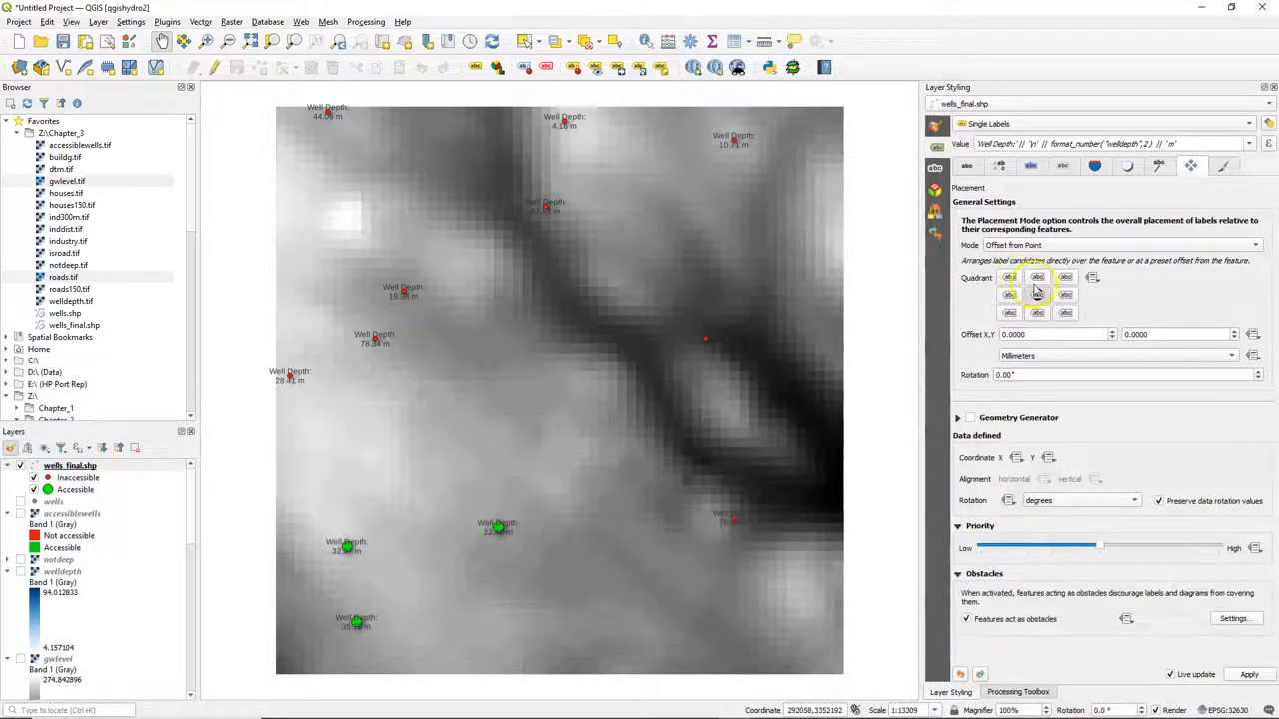
{"action": "left_click", "coordinate": [1066, 312]}
{"action": "type", "text": "1.5000"}
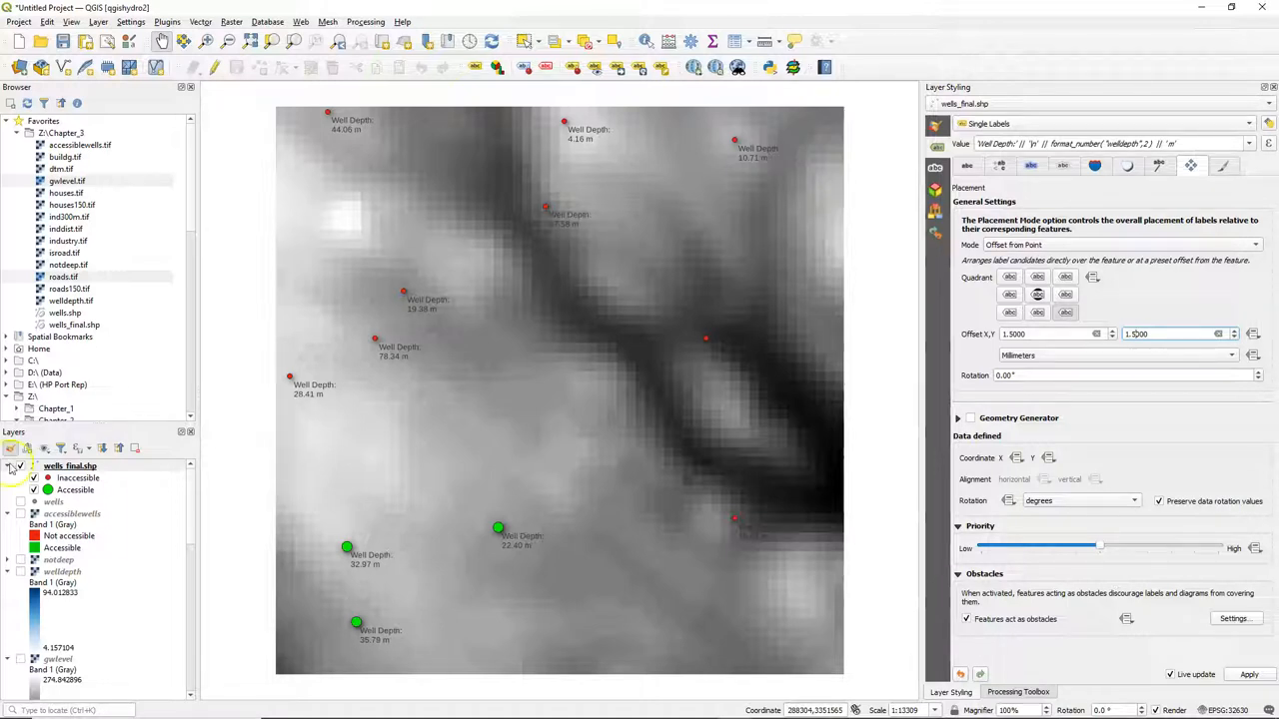
{"action": "scroll", "scroll_direction": "down", "scroll_amount": 3}
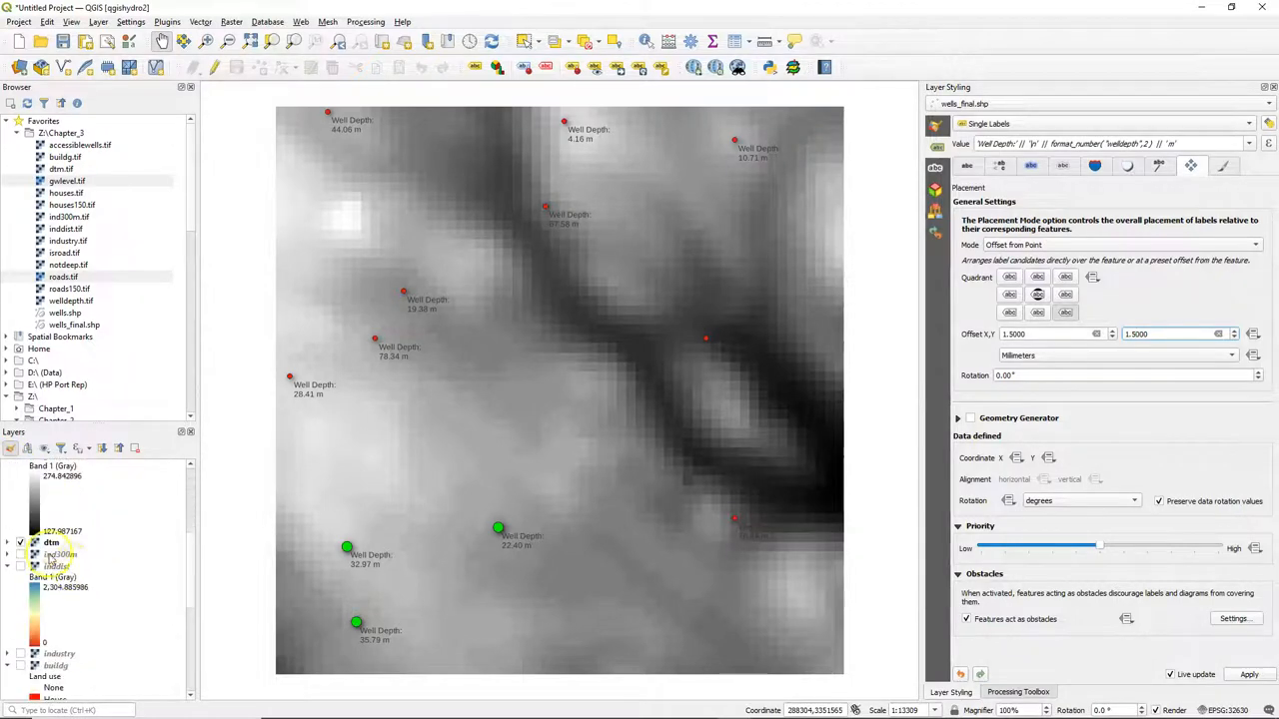
- Render dtm as Singleband pseudocolor and start a new cpt-city catalog colour ramp
{"action": "left_click", "coordinate": [51, 541]}
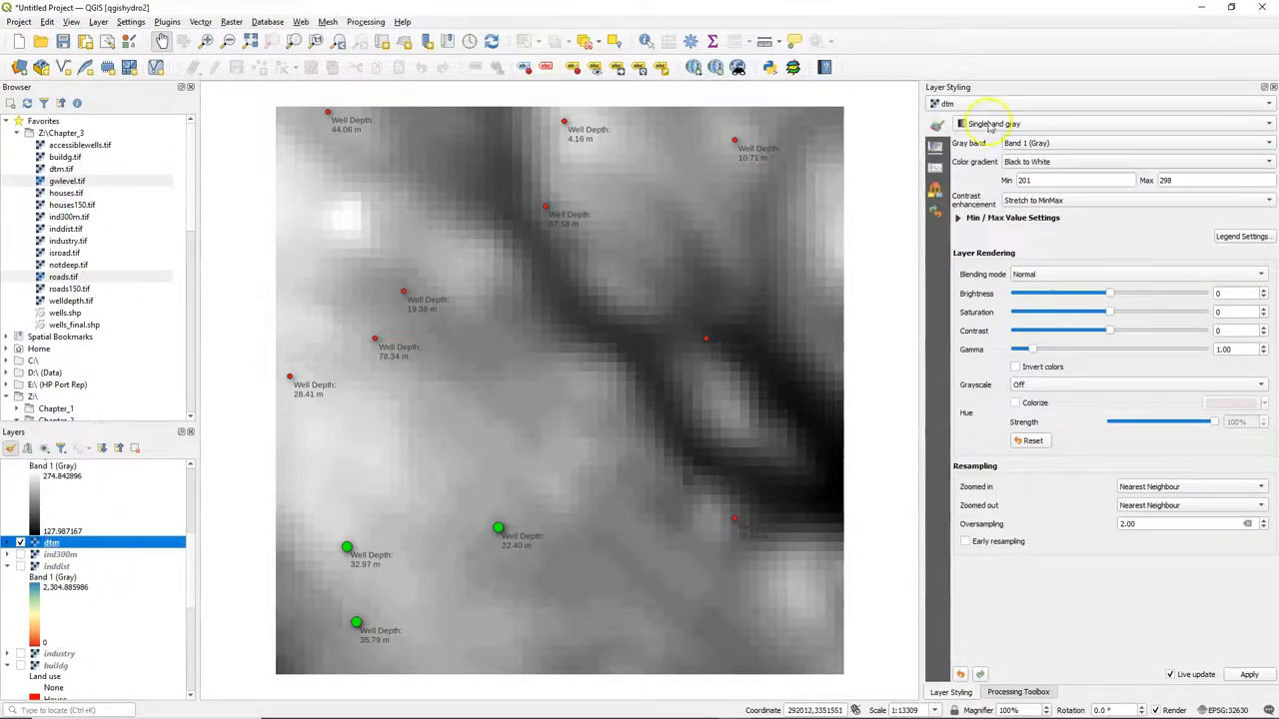
{"action": "left_click", "coordinate": [1109, 123]}
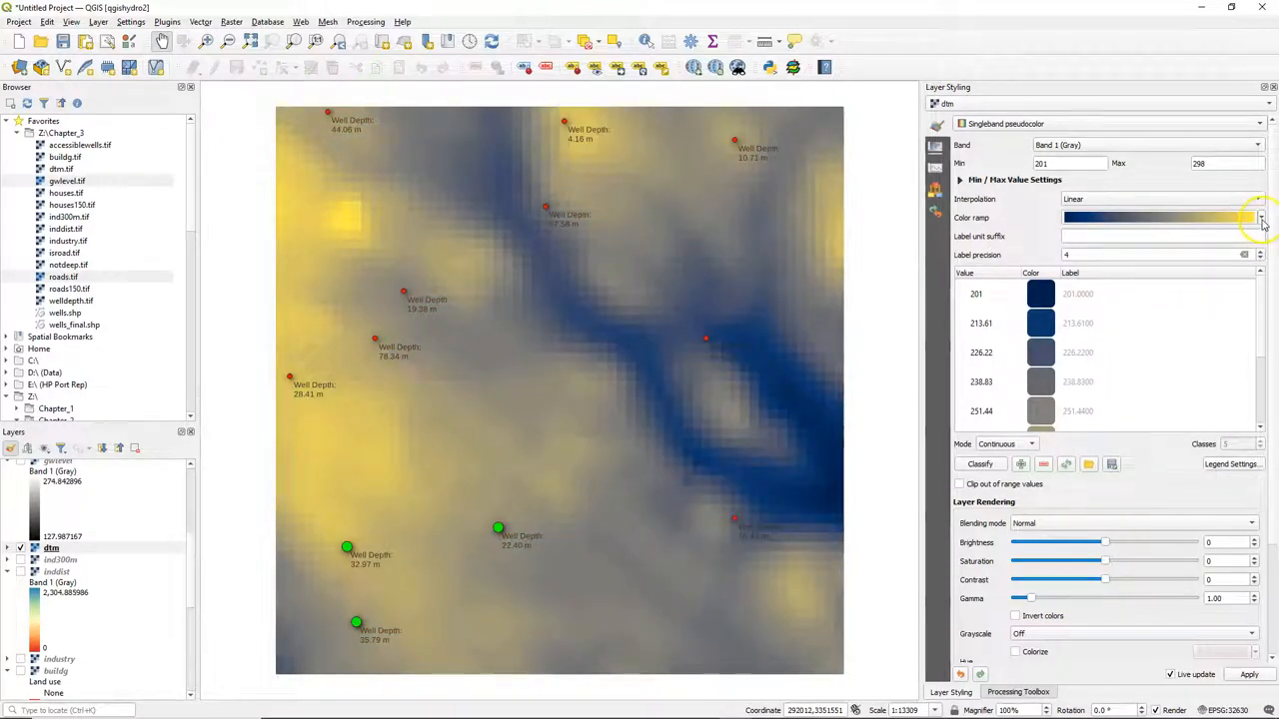
{"action": "left_click", "coordinate": [1261, 217]}
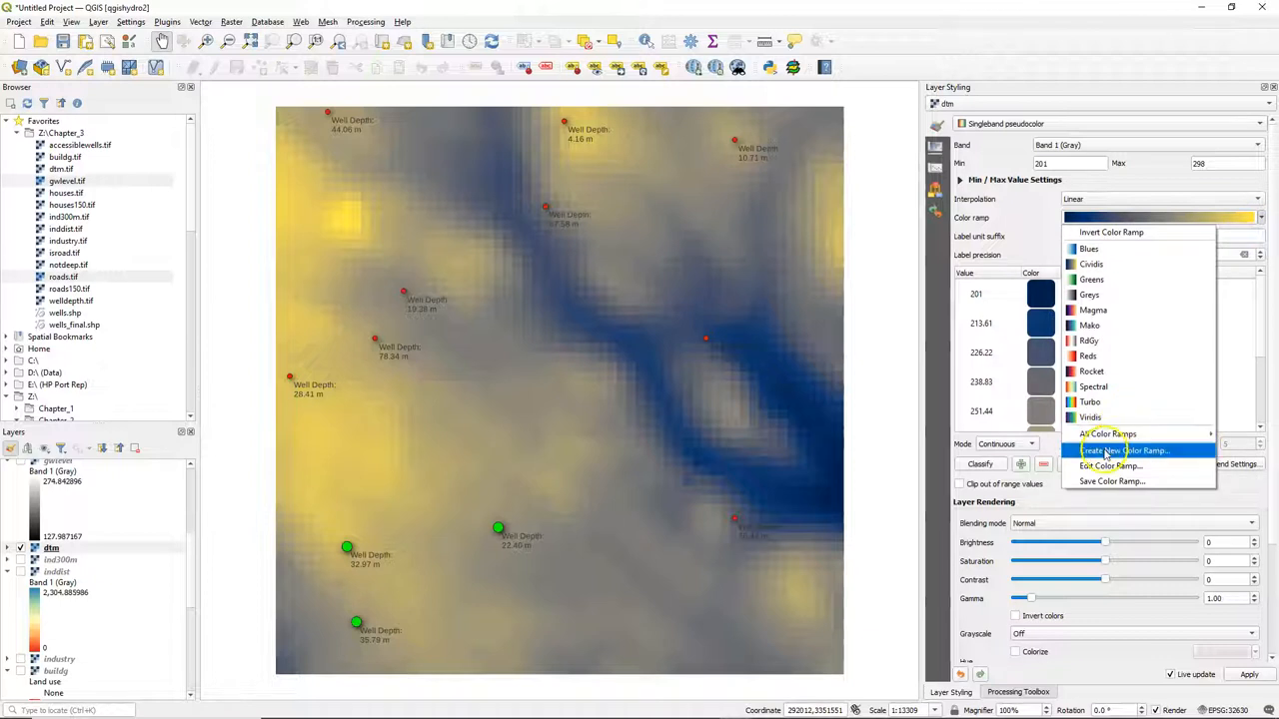
{"action": "left_click", "coordinate": [1127, 450]}
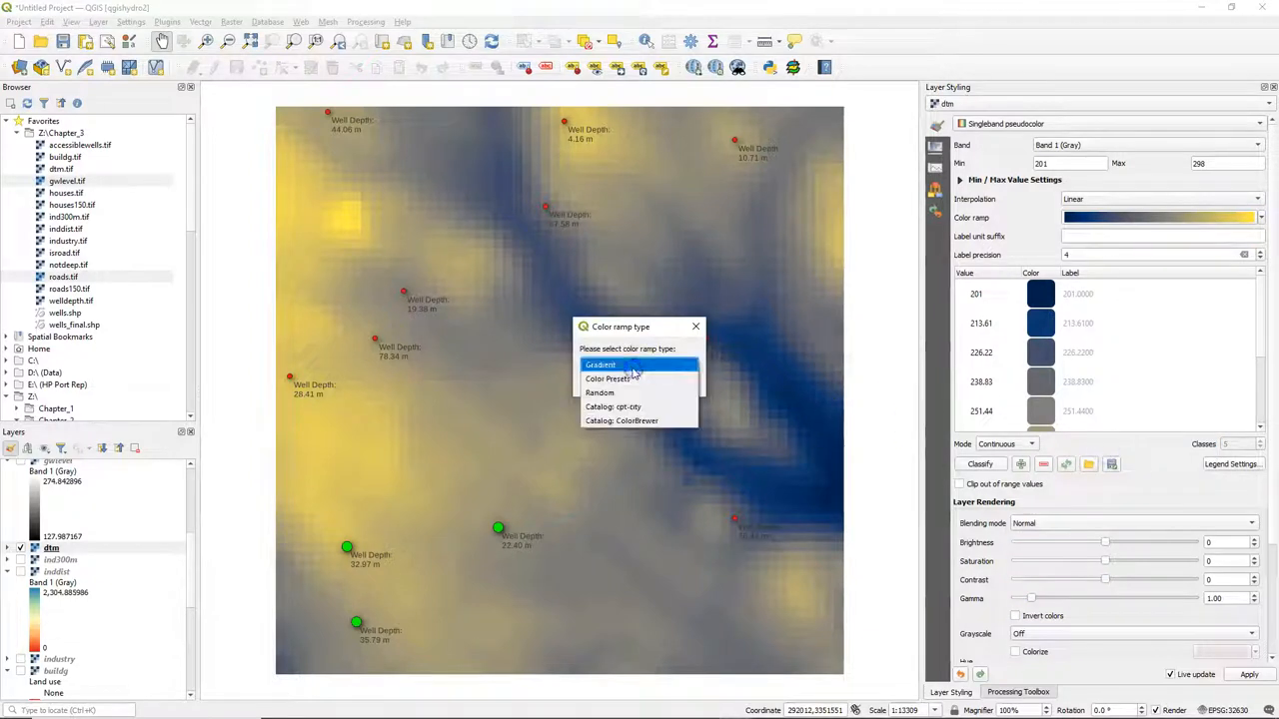
{"action": "left_click", "coordinate": [628, 406]}
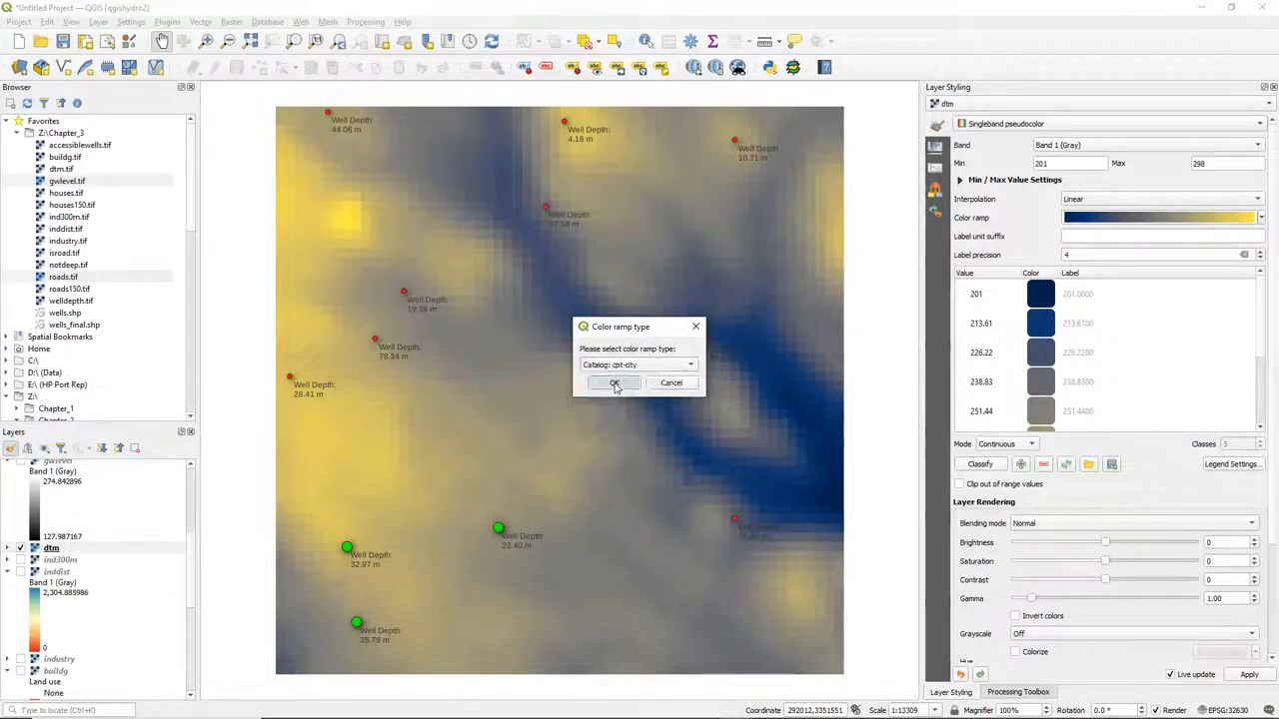
- Pick the Topography sd-a palette and apply it to the dtm layer
{"action": "left_click", "coordinate": [615, 383]}
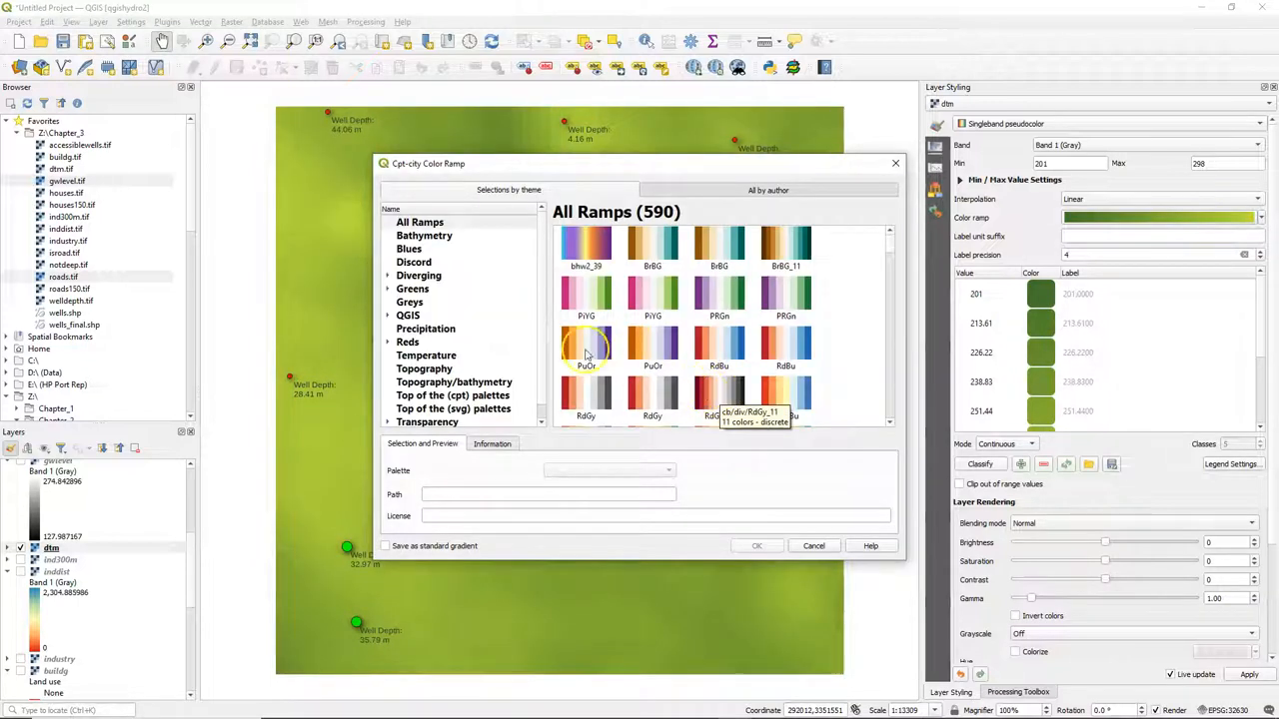
{"action": "left_click", "coordinate": [423, 368]}
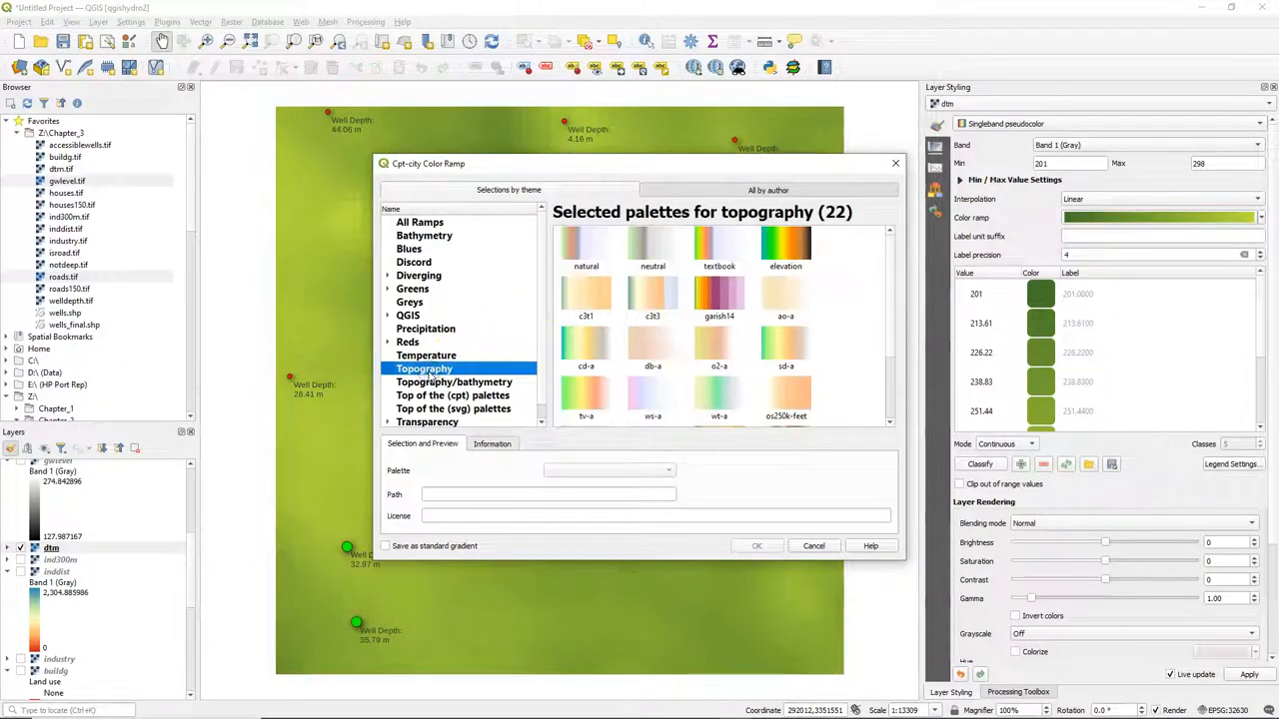
{"action": "mouse_move", "coordinate": [487, 368]}
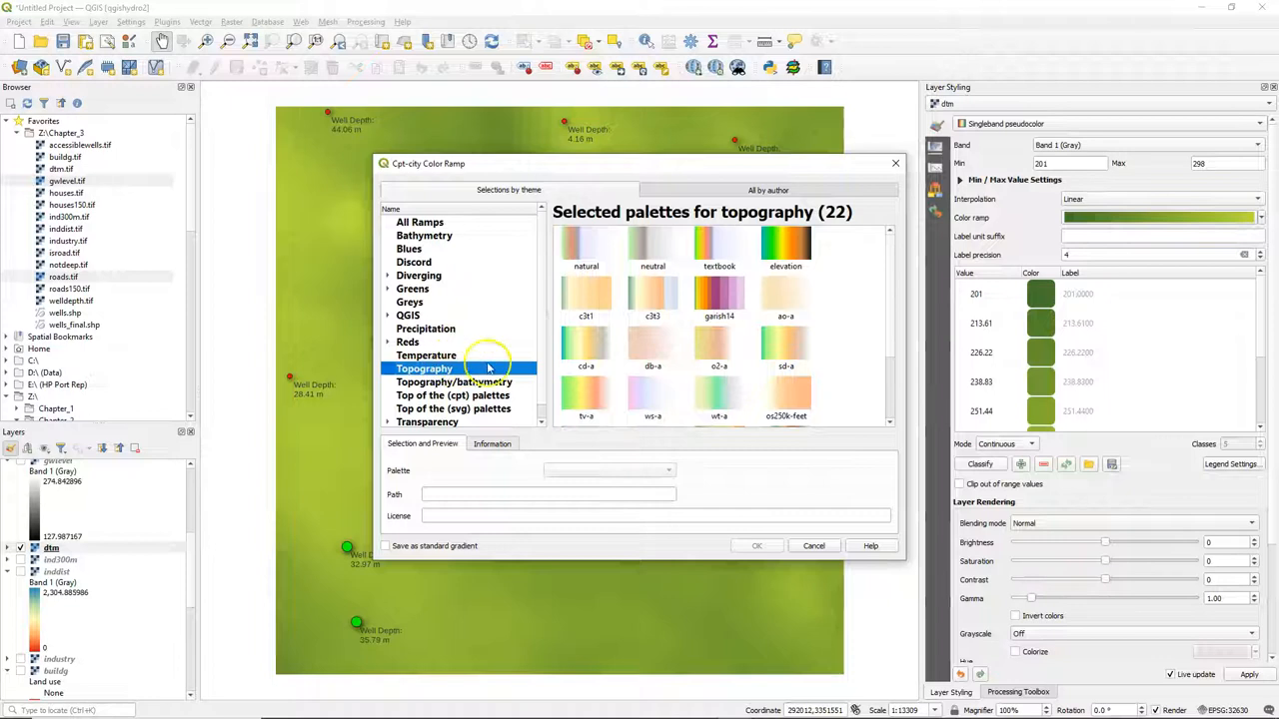
{"action": "mouse_move", "coordinate": [585, 345]}
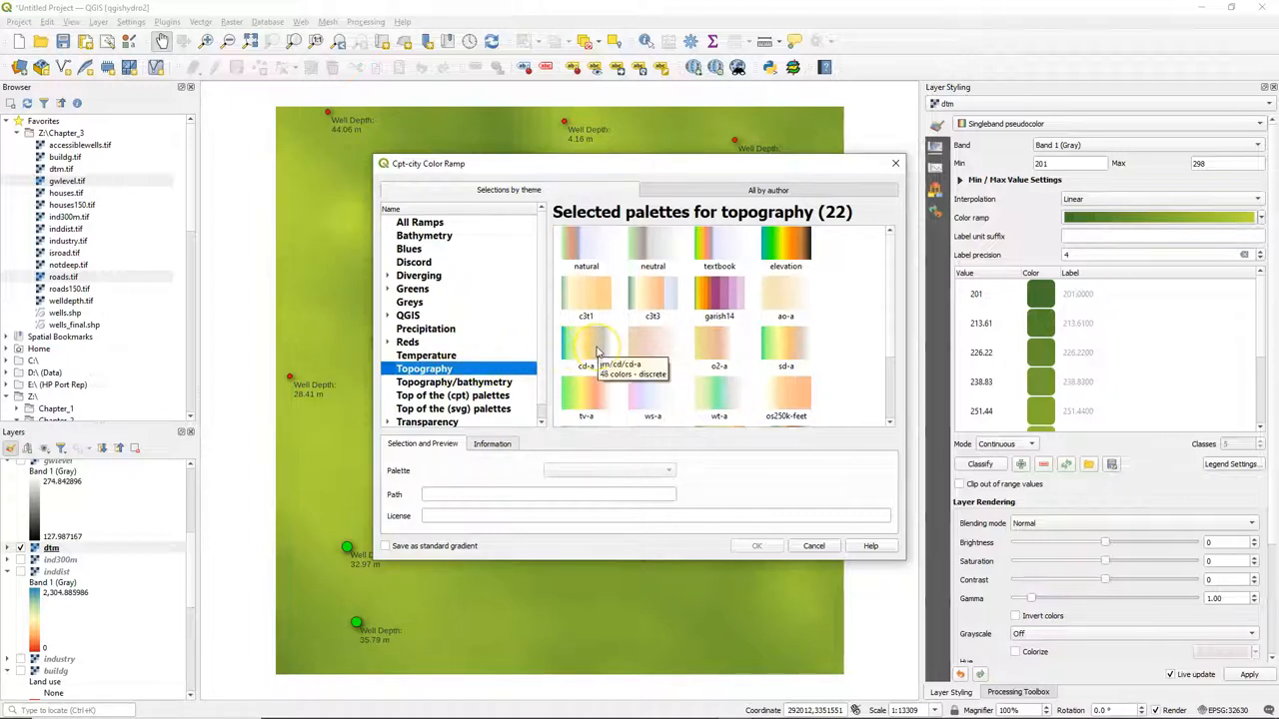
{"action": "mouse_move", "coordinate": [687, 320]}
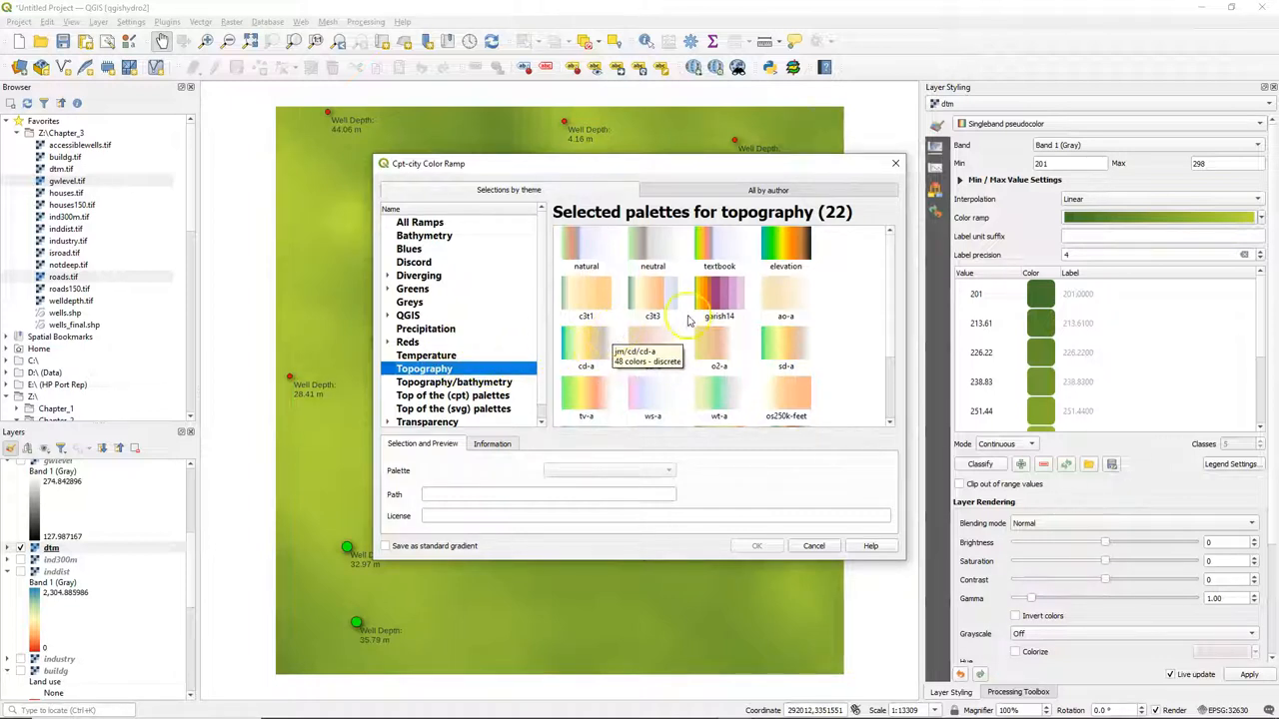
{"action": "left_click", "coordinate": [786, 344]}
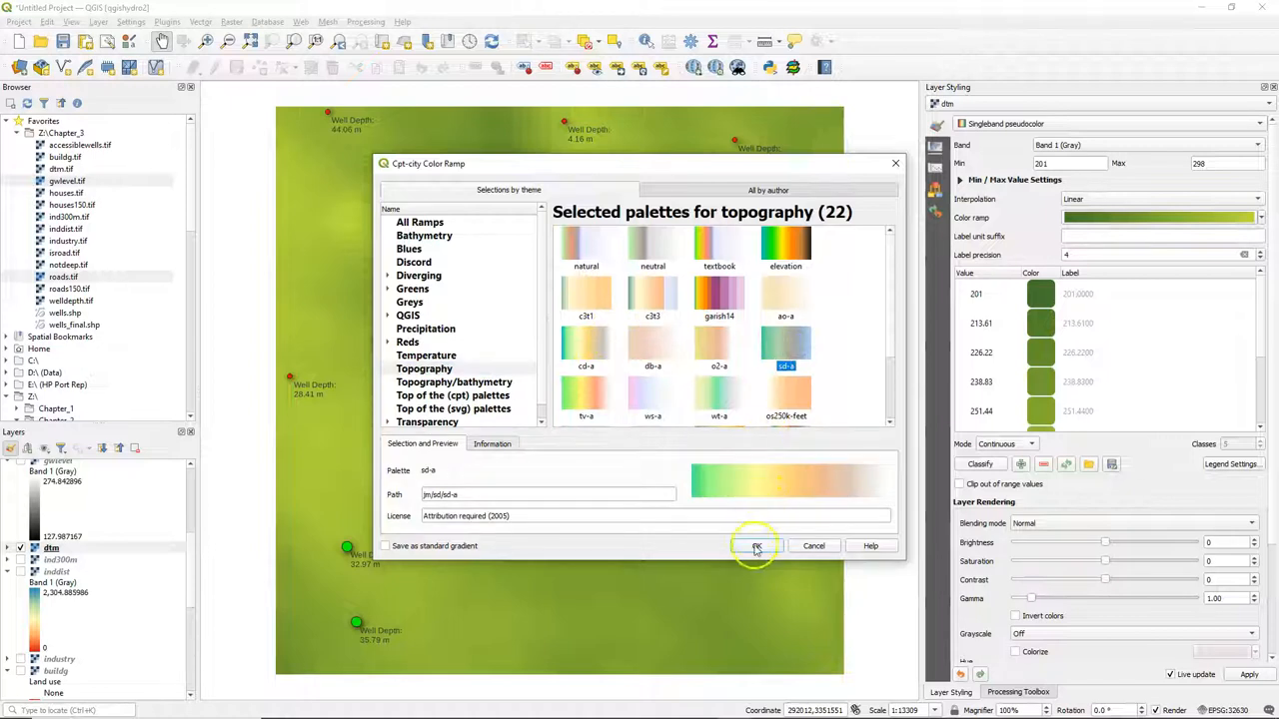
{"action": "left_click", "coordinate": [756, 546]}
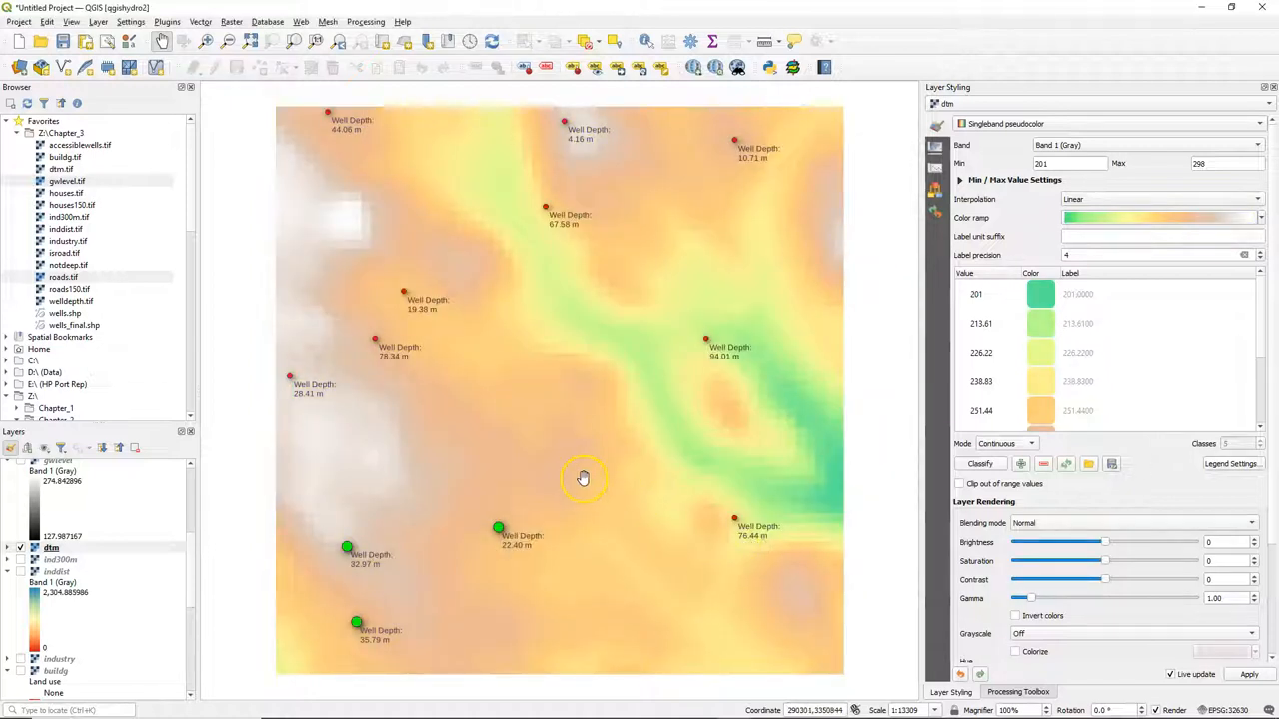
{"action": "mouse_move", "coordinate": [552, 451]}
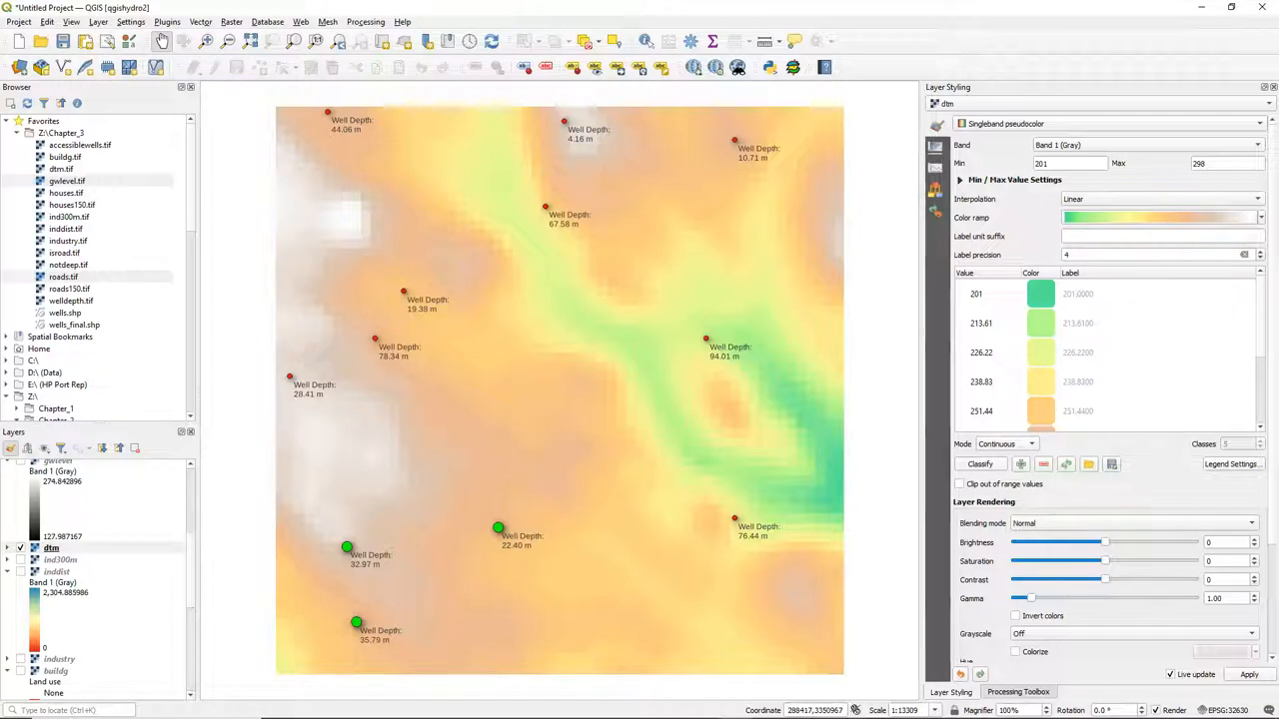
{"action": "mouse_move", "coordinate": [1066, 532]}
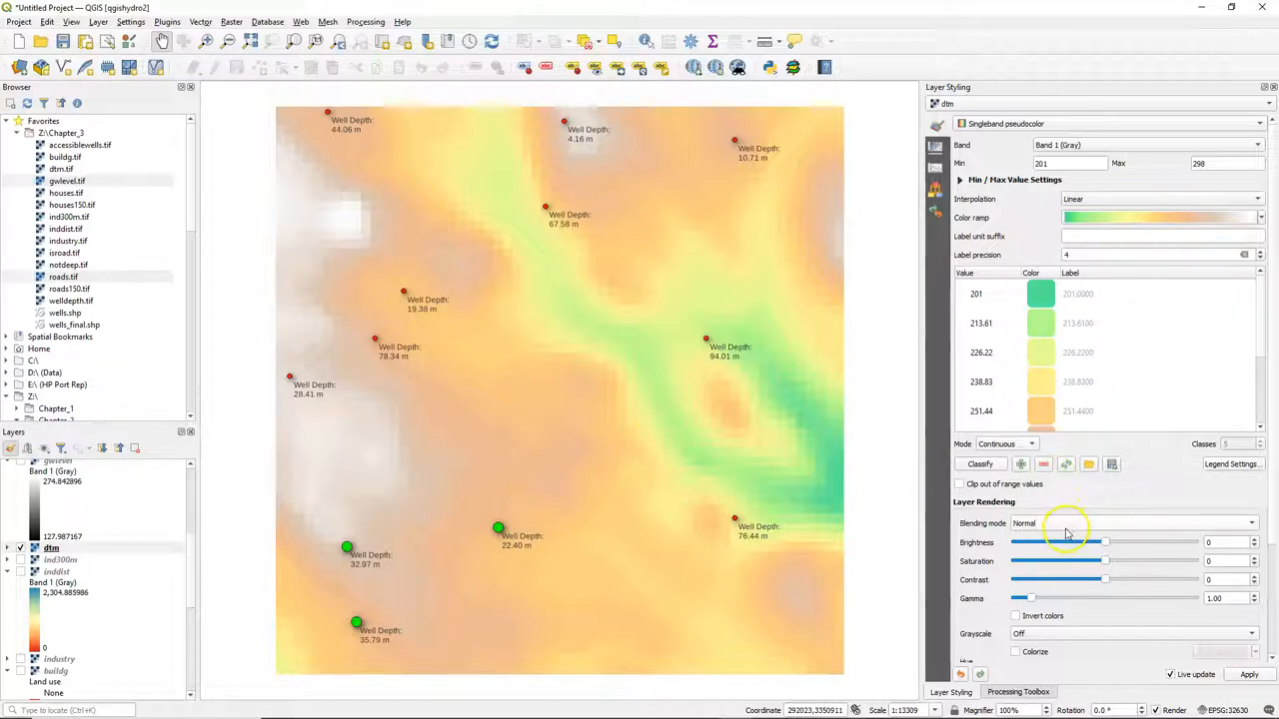
- Set the dtm layer's blending mode to Multiply and duplicate the dtm layer
{"action": "left_click", "coordinate": [1129, 522]}
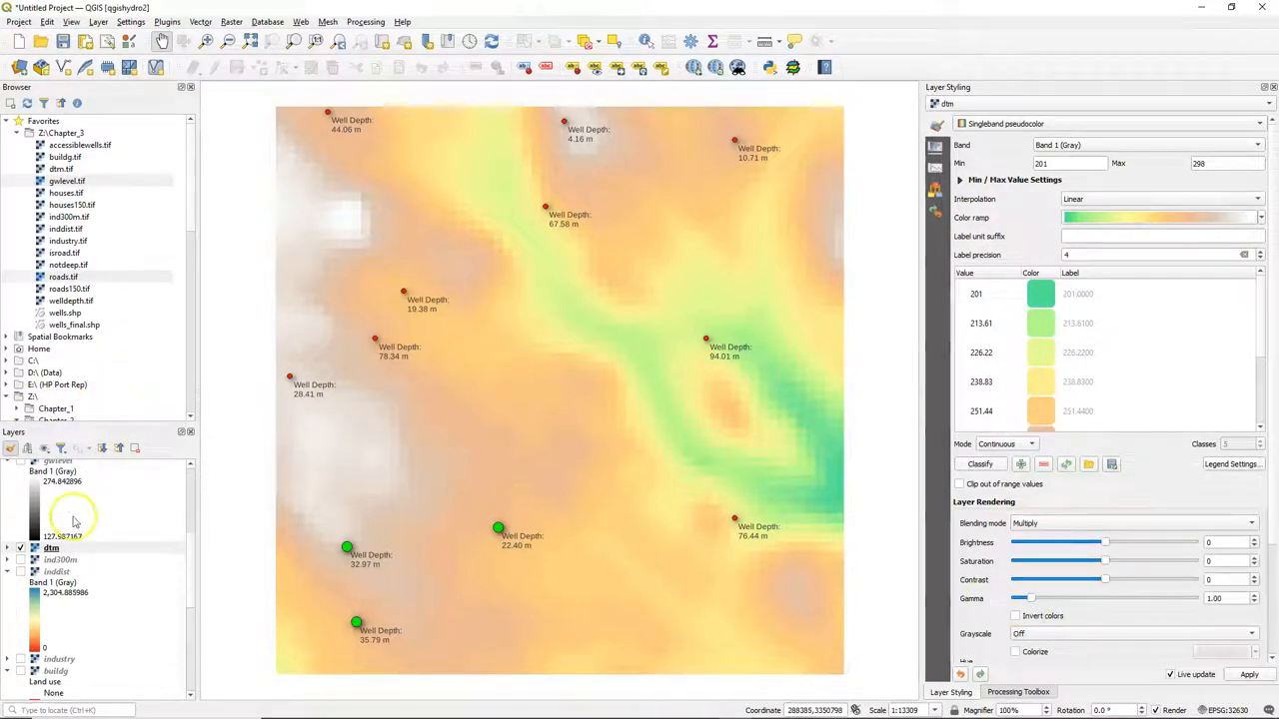
{"action": "right_click", "coordinate": [51, 547]}
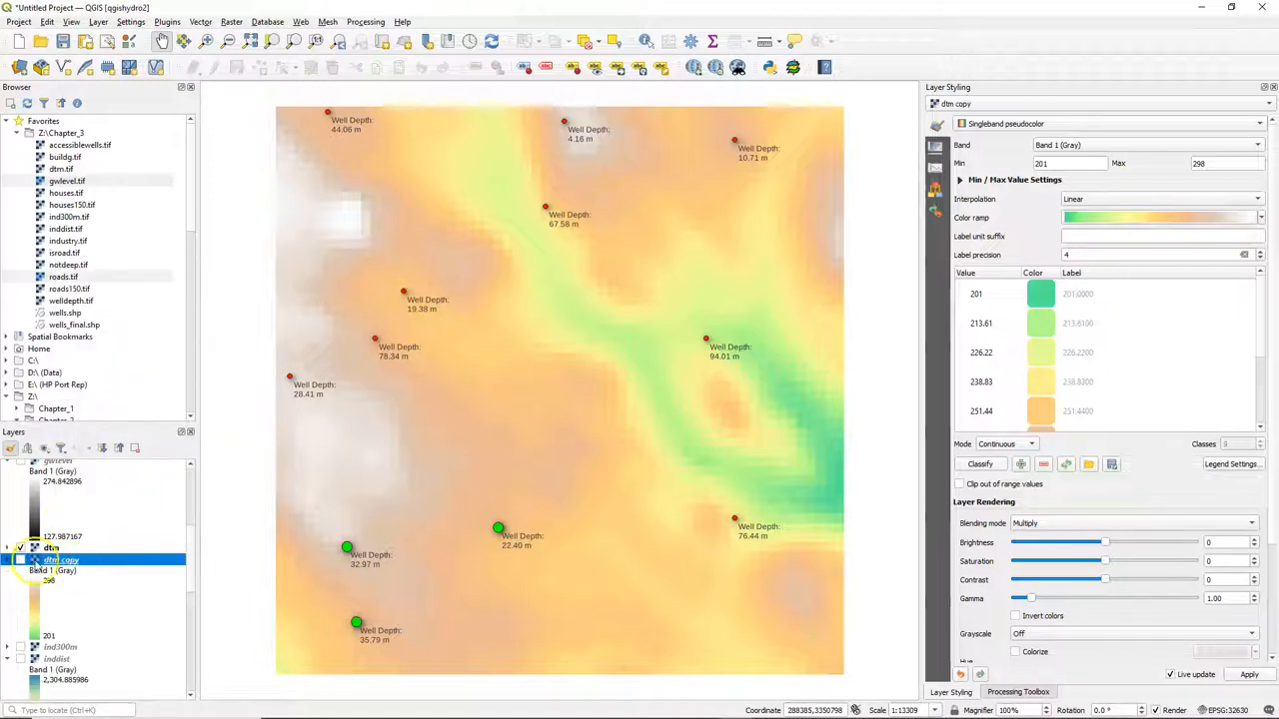
- Show dtm copy, hide dtm, render the copy as Hillshade, and rename it 'hillshade'
{"action": "left_click", "coordinate": [21, 560]}
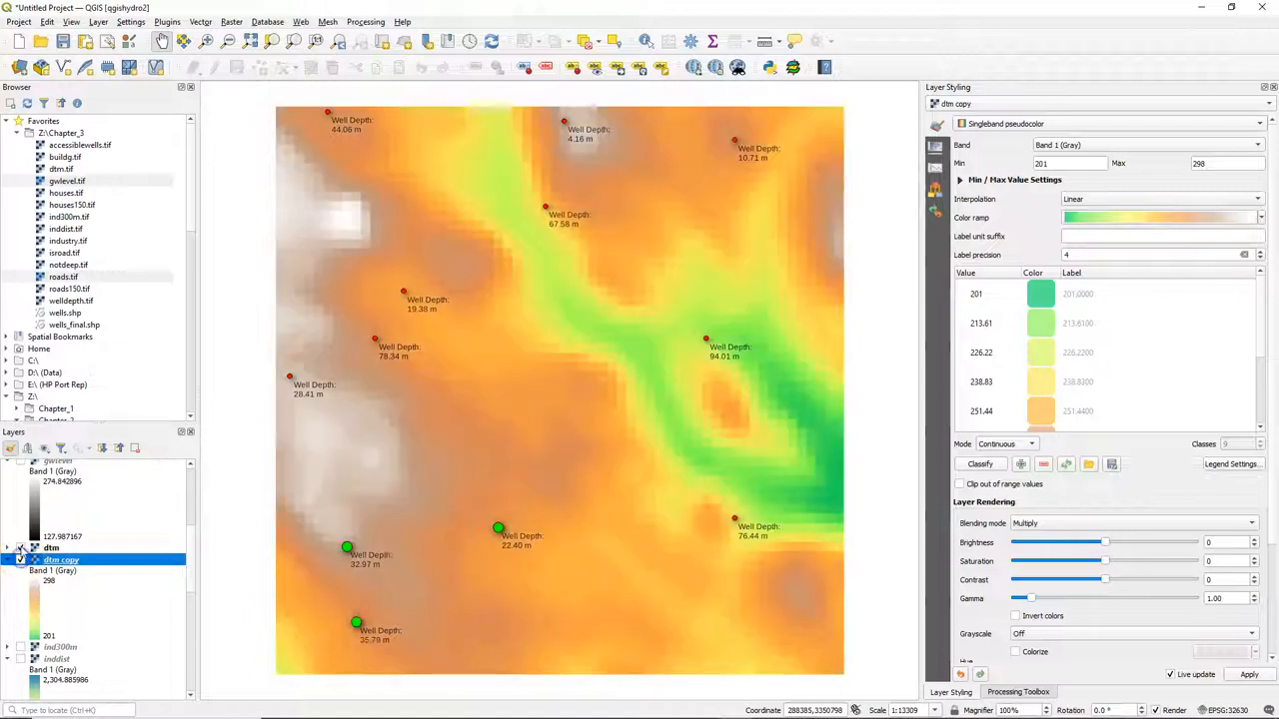
{"action": "left_click", "coordinate": [22, 547]}
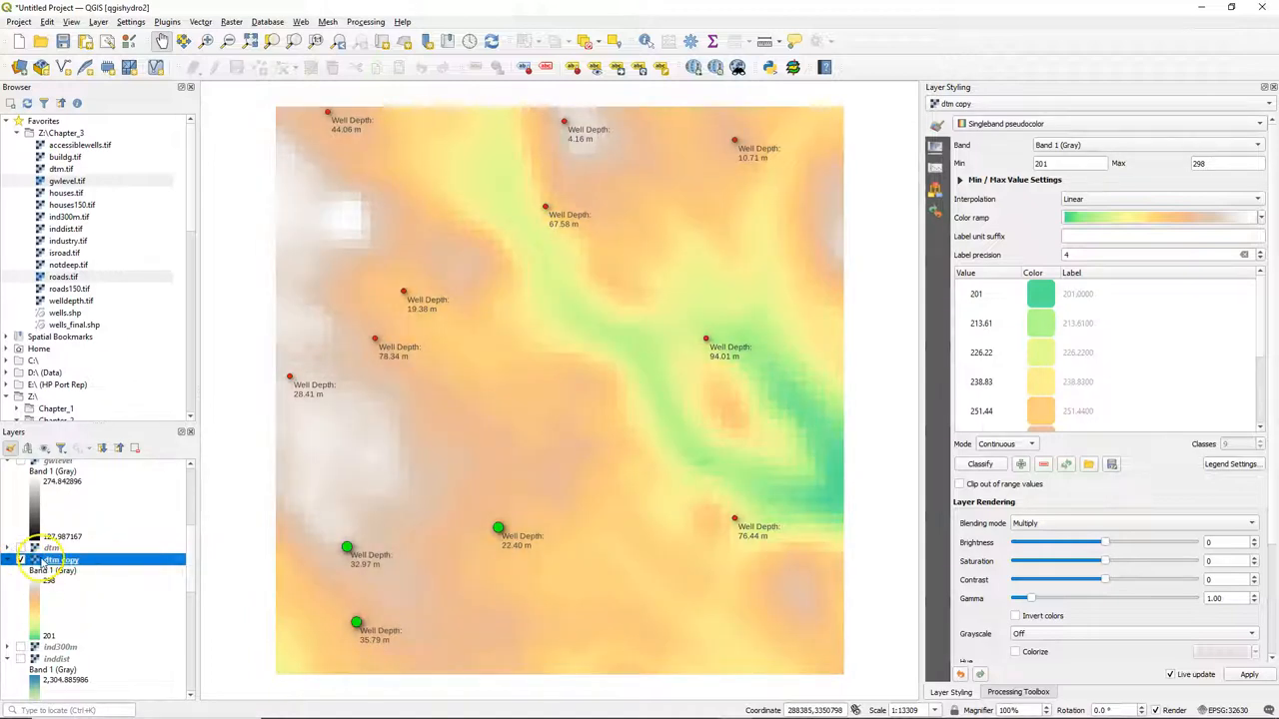
{"action": "left_click", "coordinate": [1144, 123]}
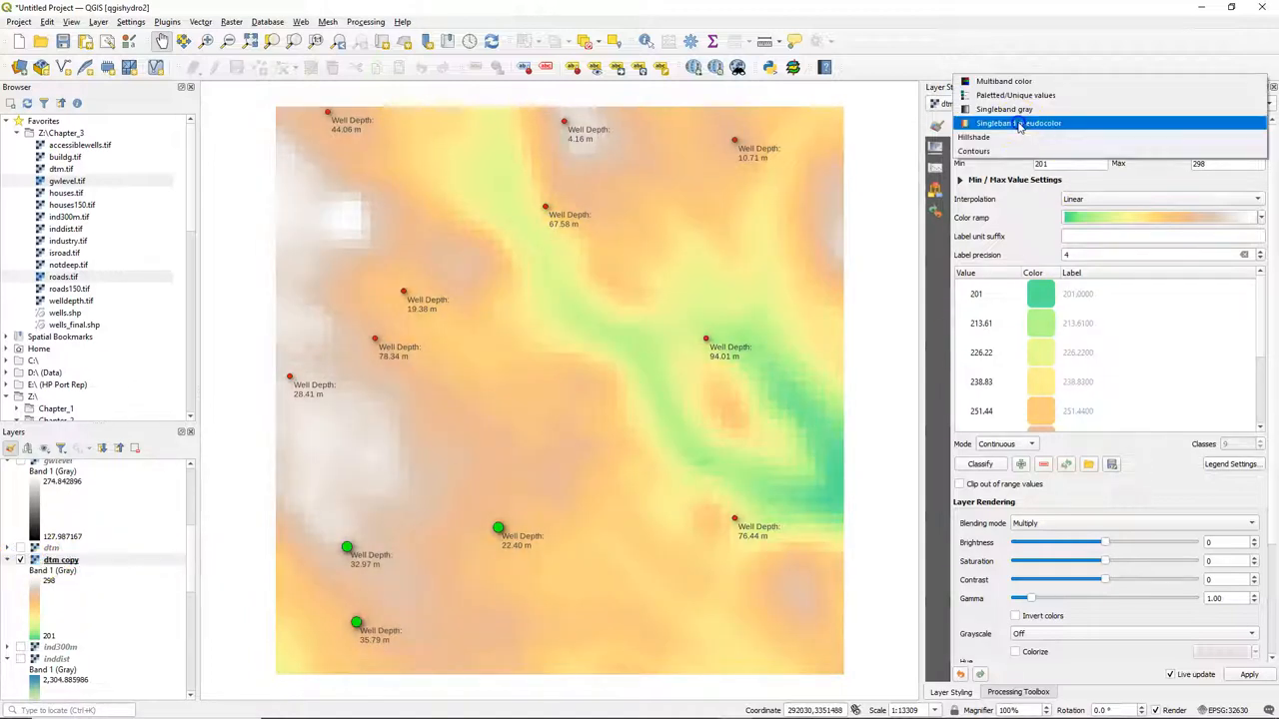
{"action": "left_click", "coordinate": [973, 137]}
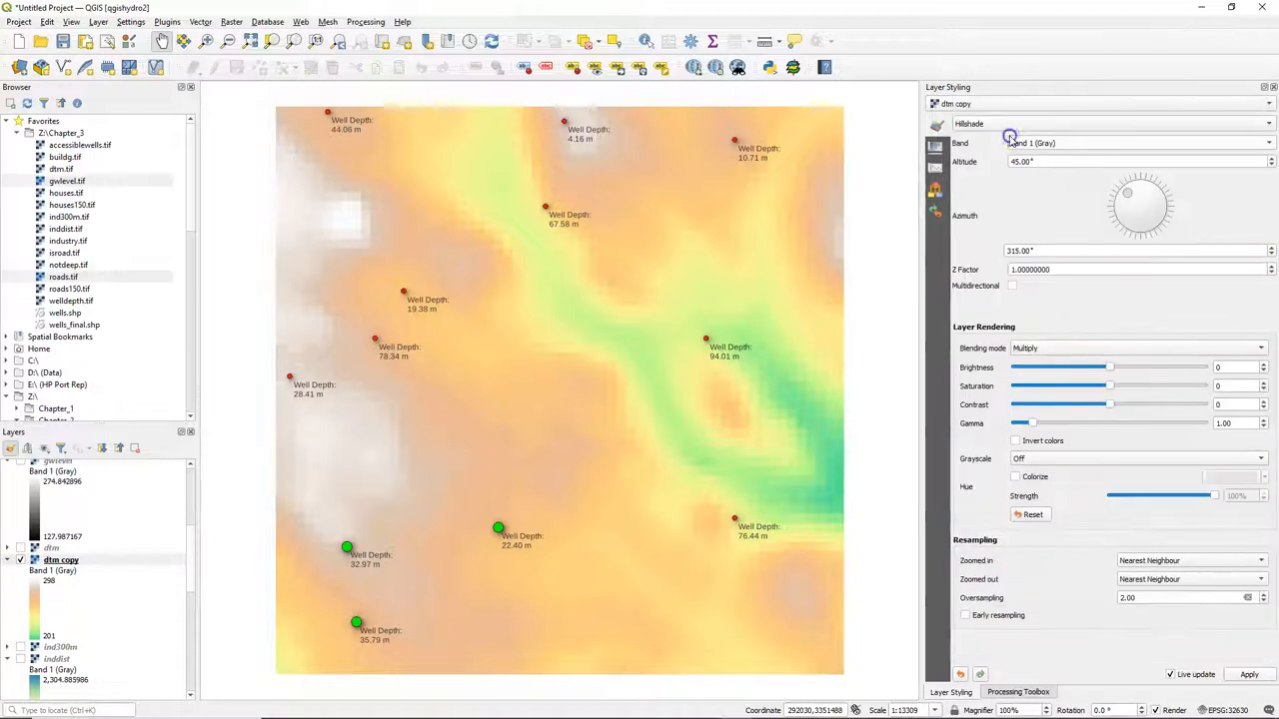
{"action": "right_click", "coordinate": [55, 559]}
{"action": "type", "text": "hillshad"}
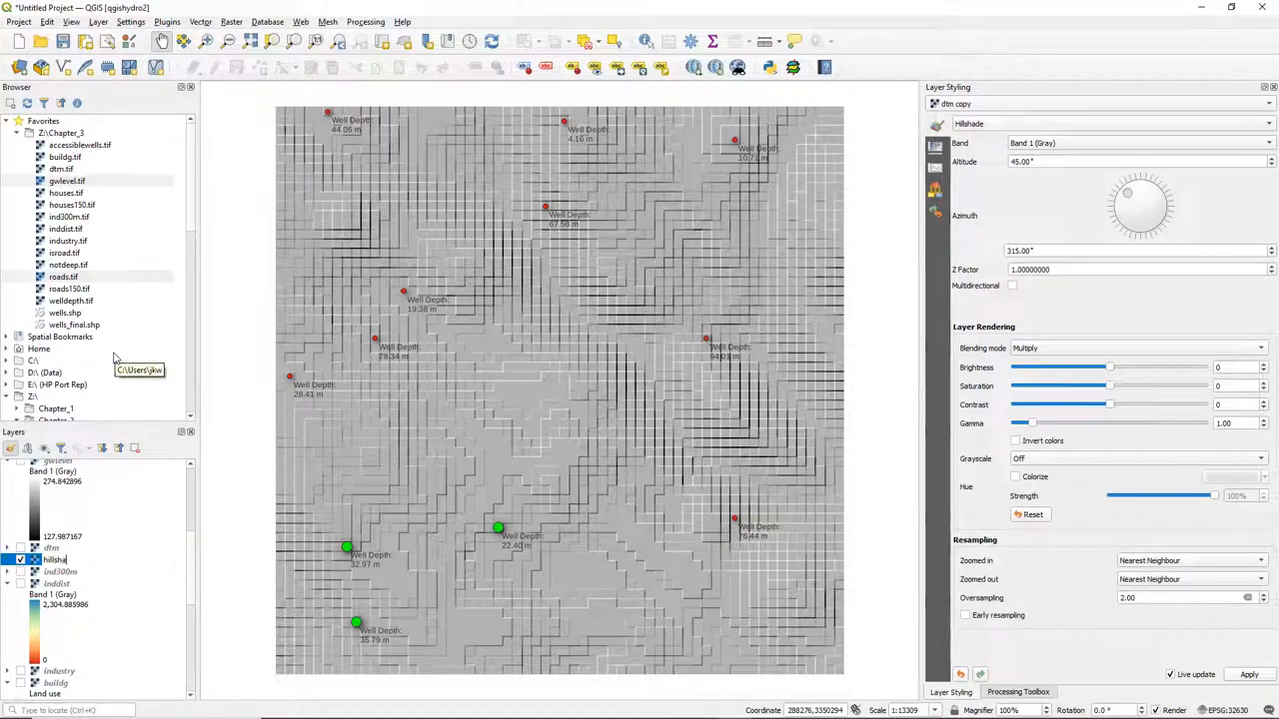
{"action": "left_click", "coordinate": [55, 560]}
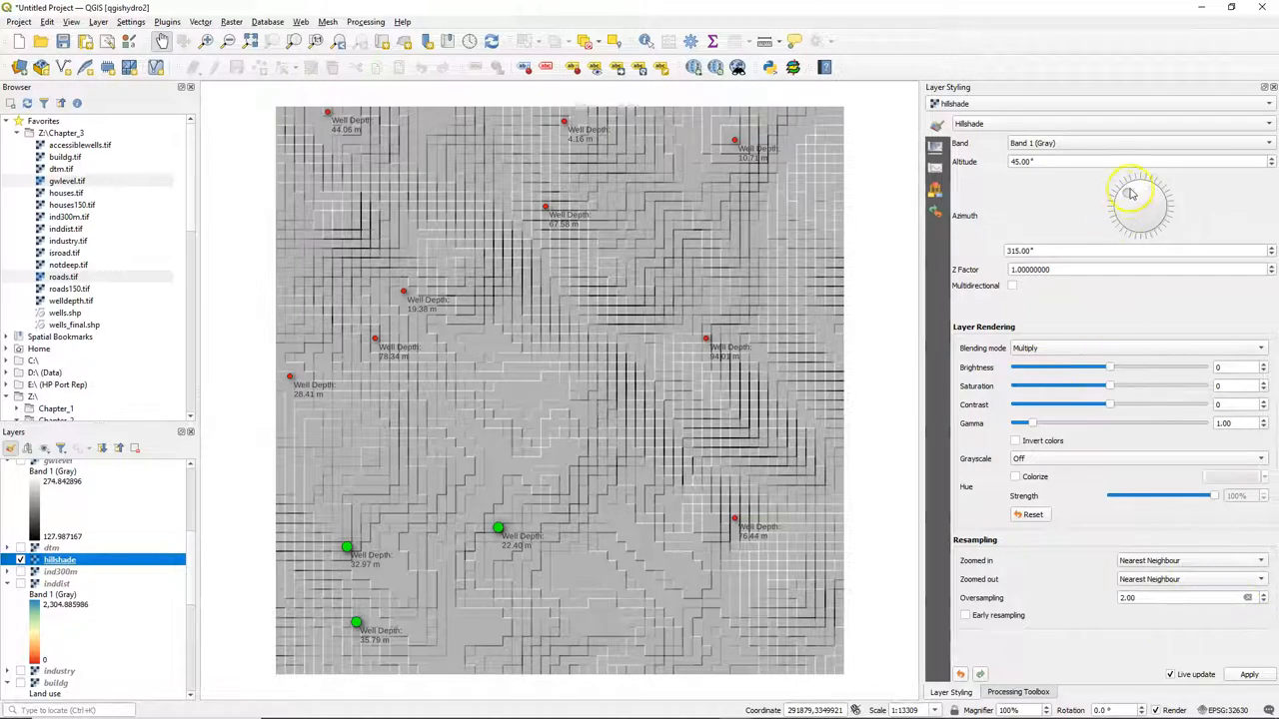
{"action": "mouse_move", "coordinate": [1166, 560]}
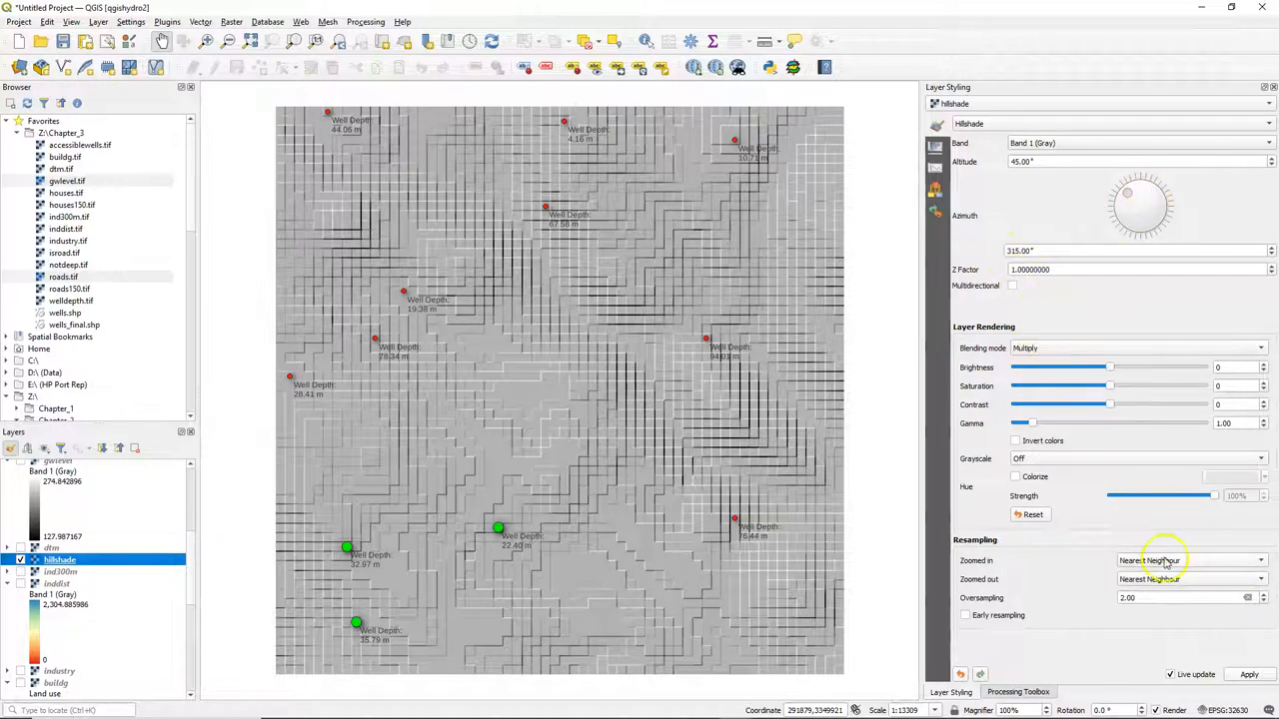
- Give the hillshade Bilinear zoomed-in resampling and Normal blending, then make dtm visible again
{"action": "left_click", "coordinate": [1189, 561]}
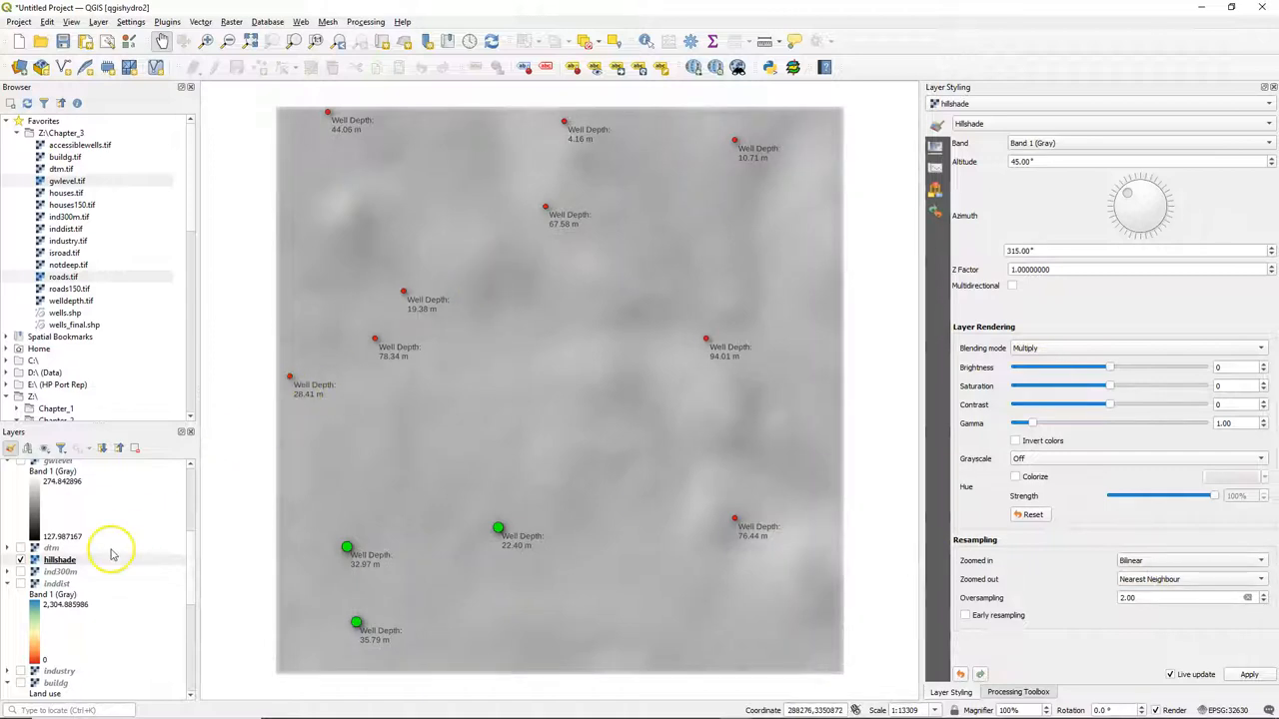
{"action": "mouse_move", "coordinate": [1119, 548]}
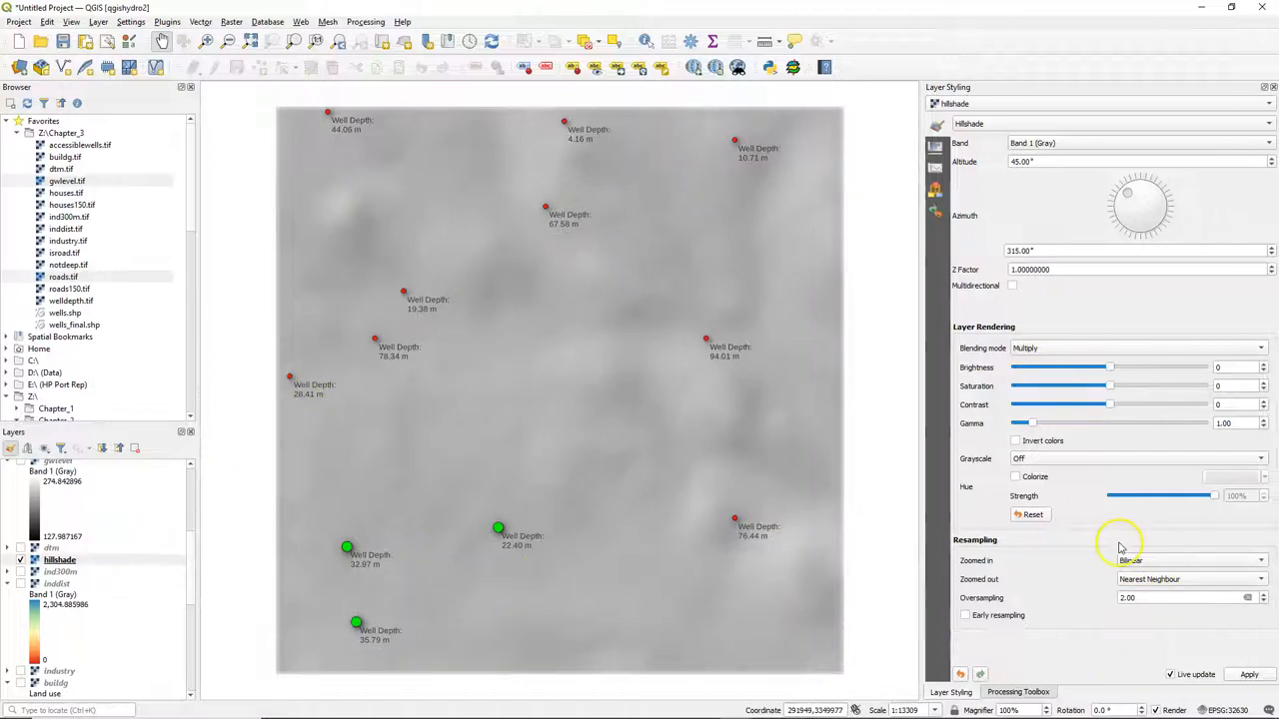
{"action": "left_click", "coordinate": [1134, 347]}
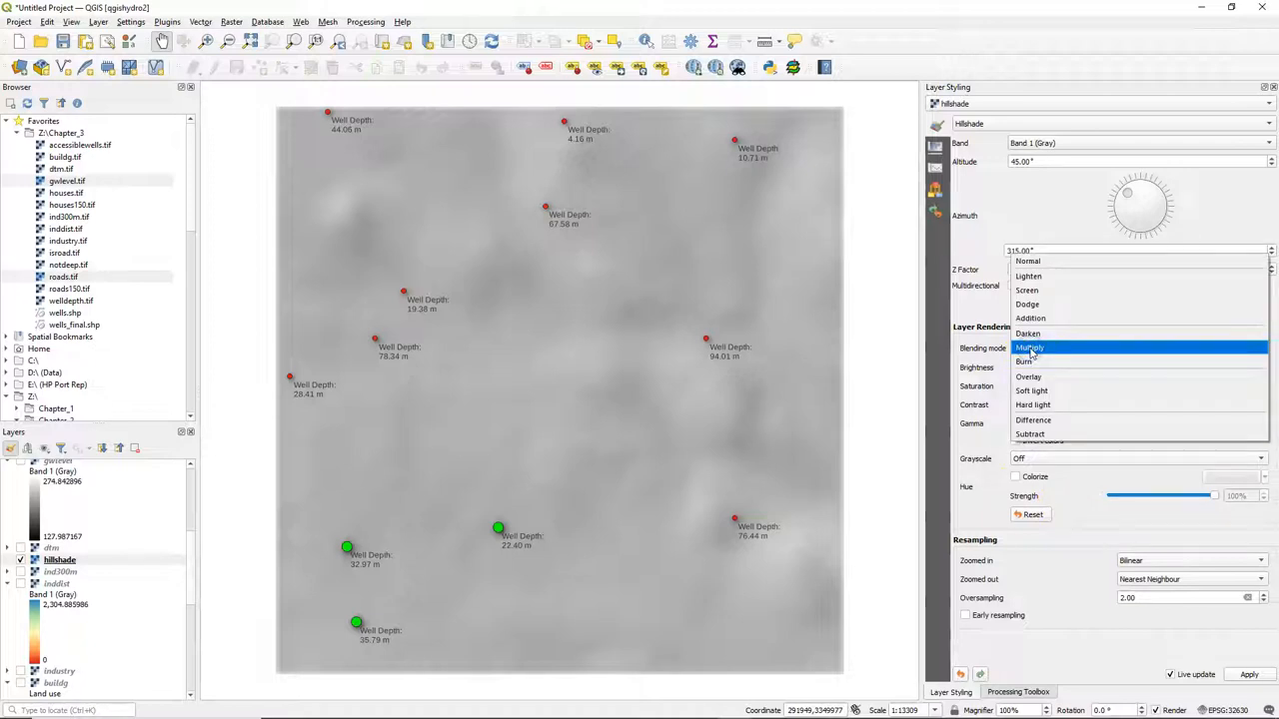
{"action": "left_click", "coordinate": [1028, 261]}
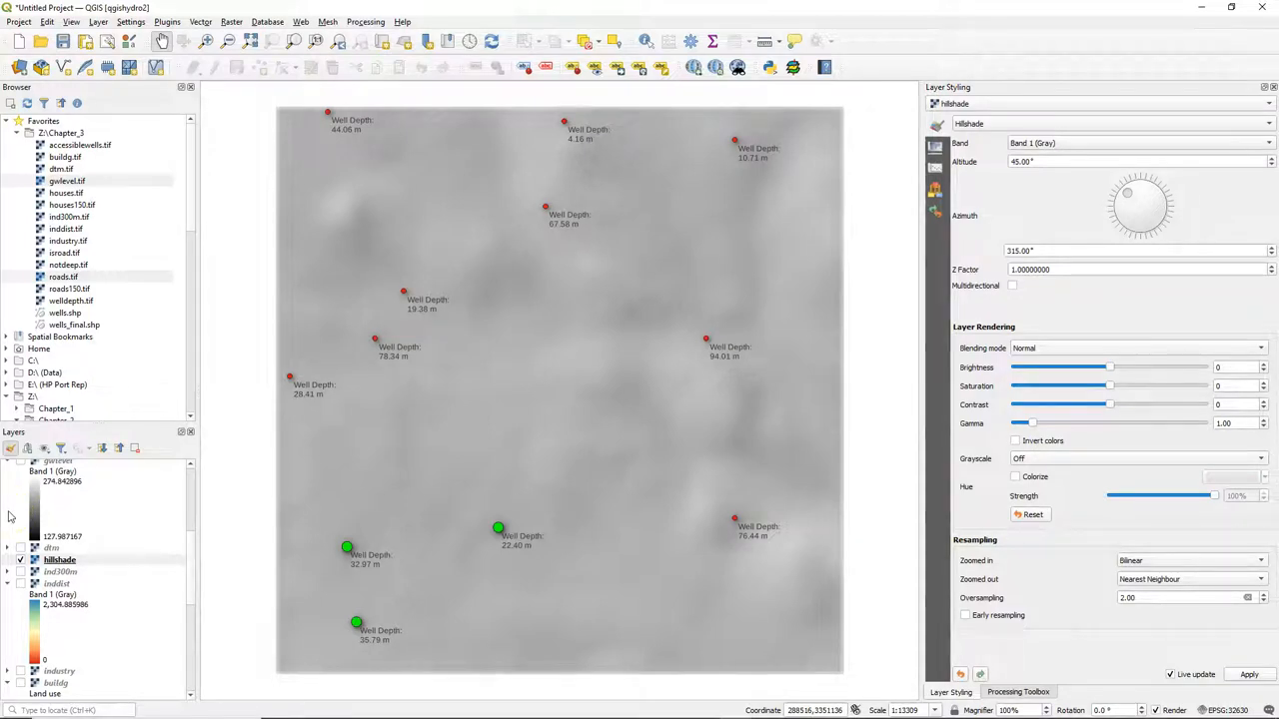
{"action": "left_click", "coordinate": [20, 547]}
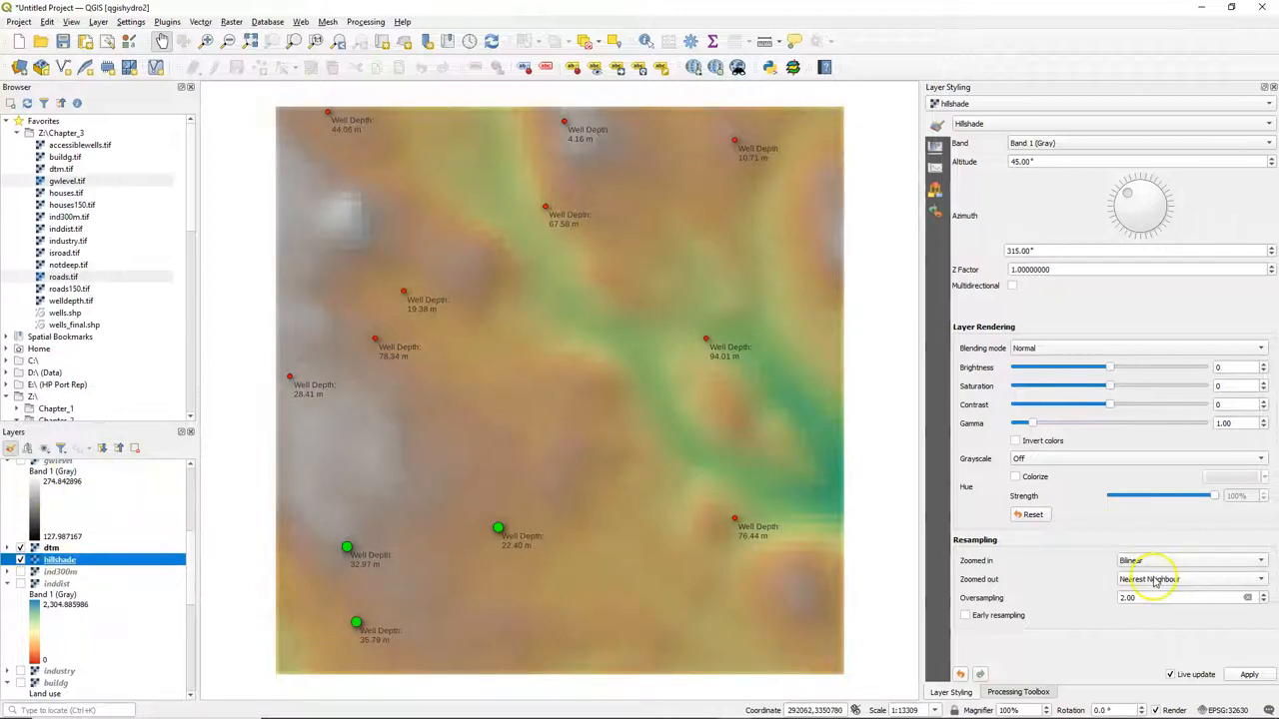
- Select the dtm layer and set its zoomed-in resampling to Bilinear
{"action": "left_click", "coordinate": [52, 547]}
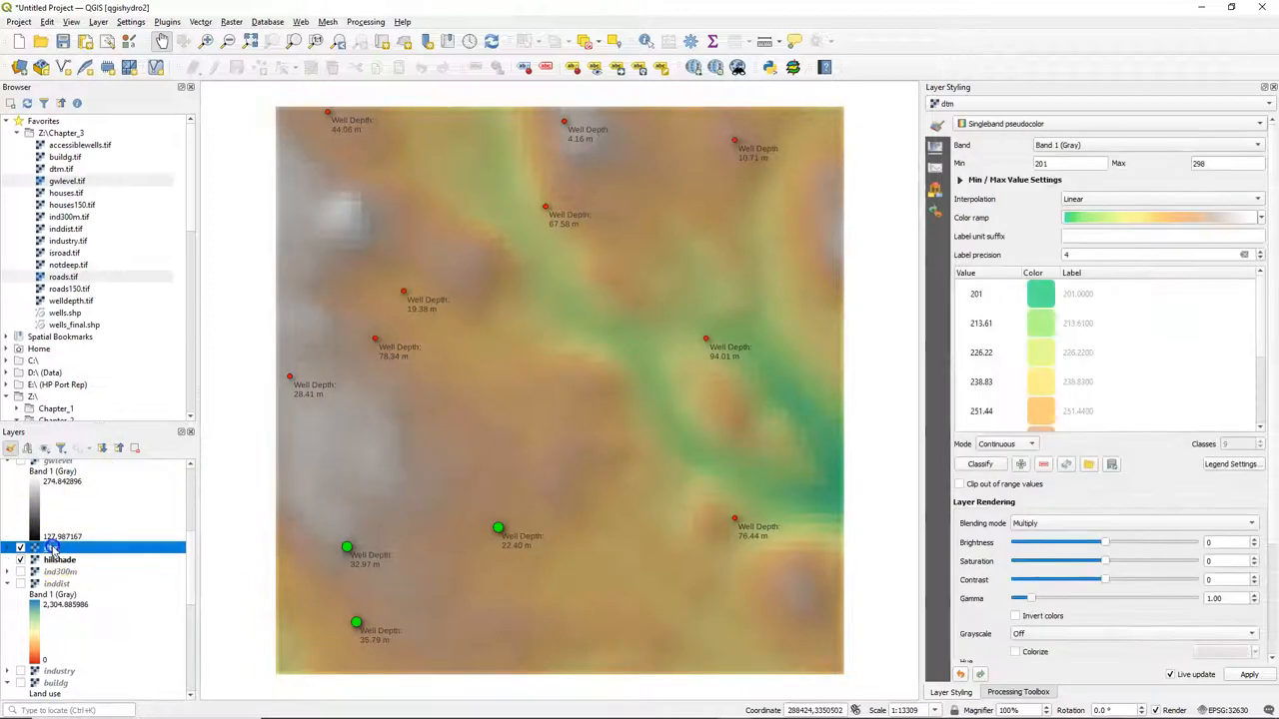
{"action": "left_click", "coordinate": [51, 548]}
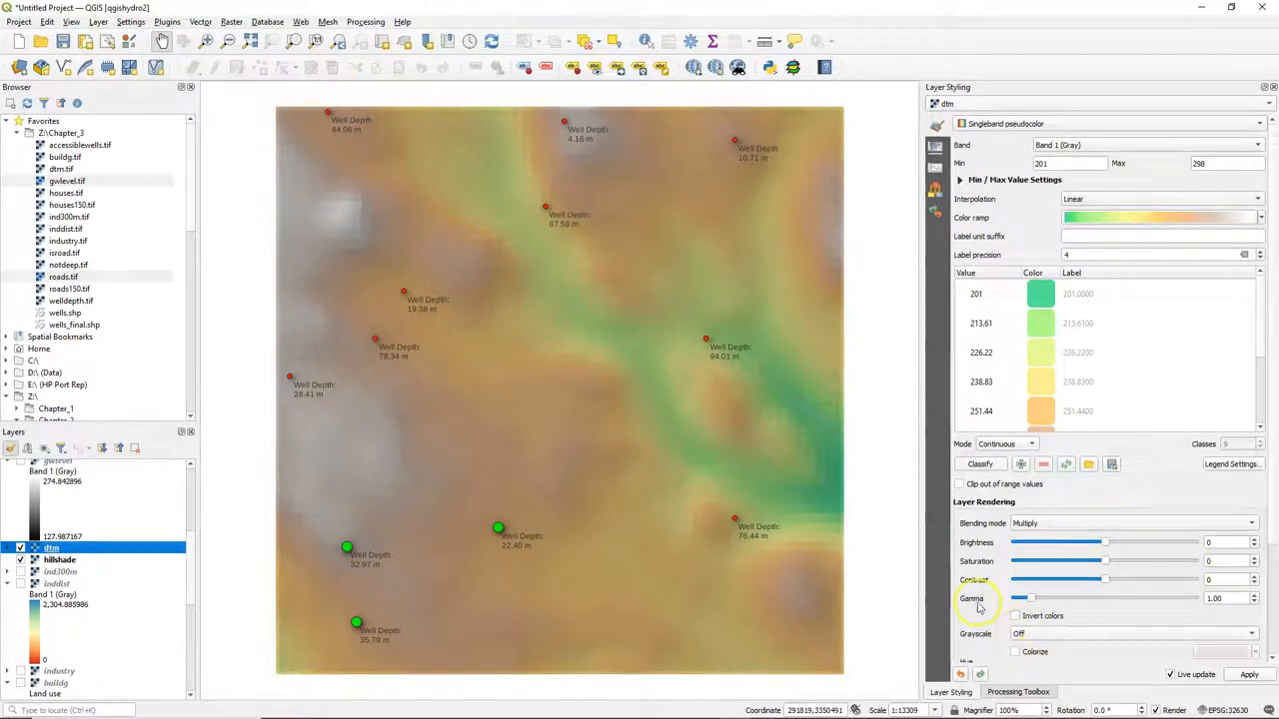
{"action": "scroll", "scroll_direction": "down", "scroll_amount": 3}
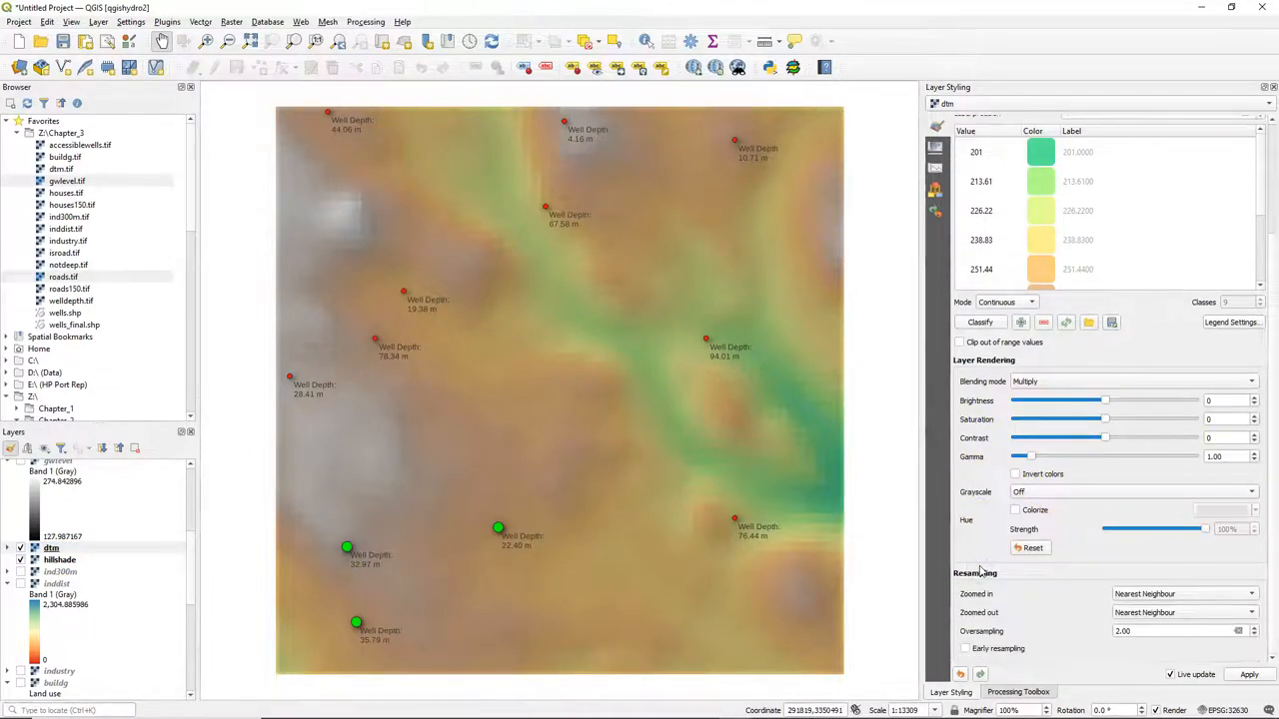
{"action": "left_click", "coordinate": [1184, 594]}
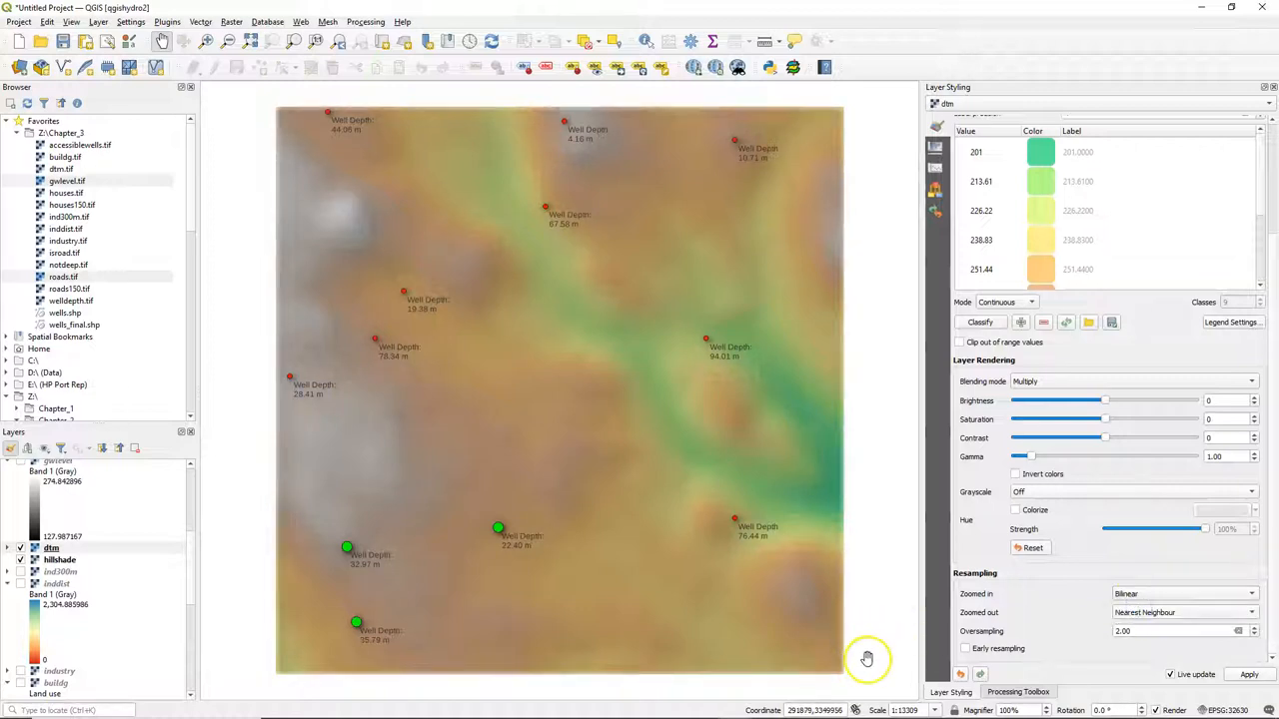
{"action": "mouse_move", "coordinate": [910, 575]}
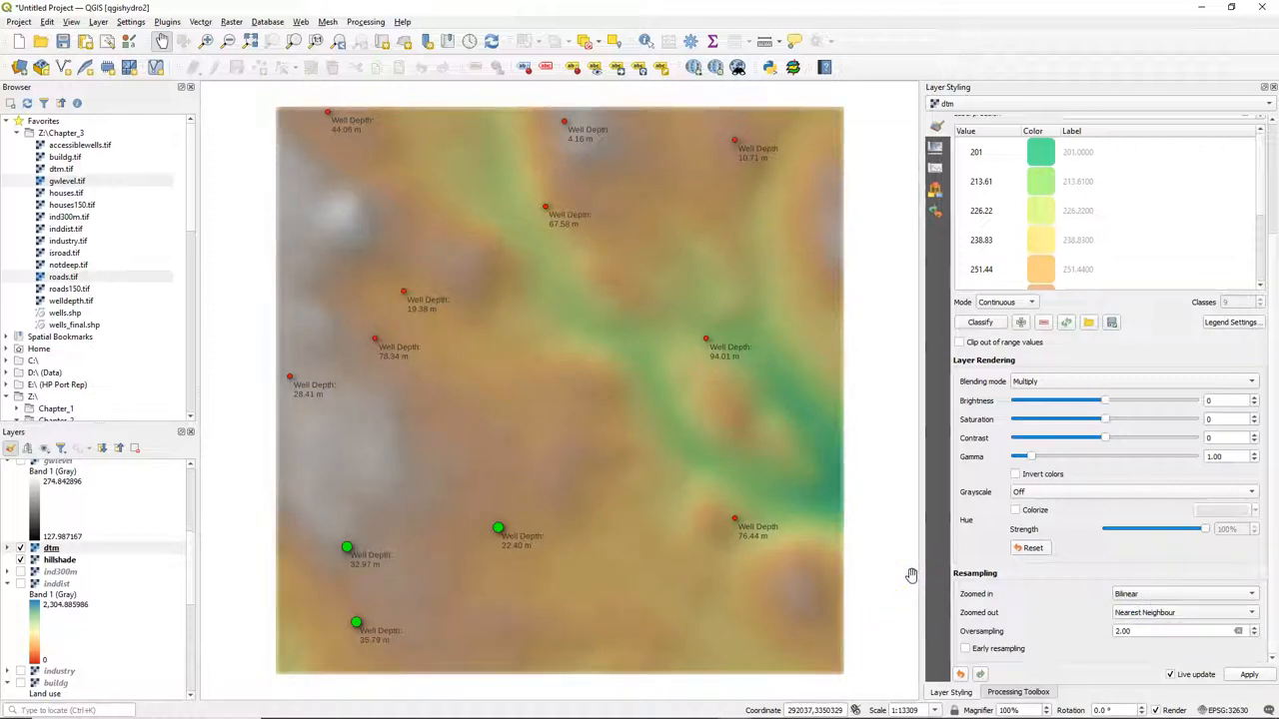